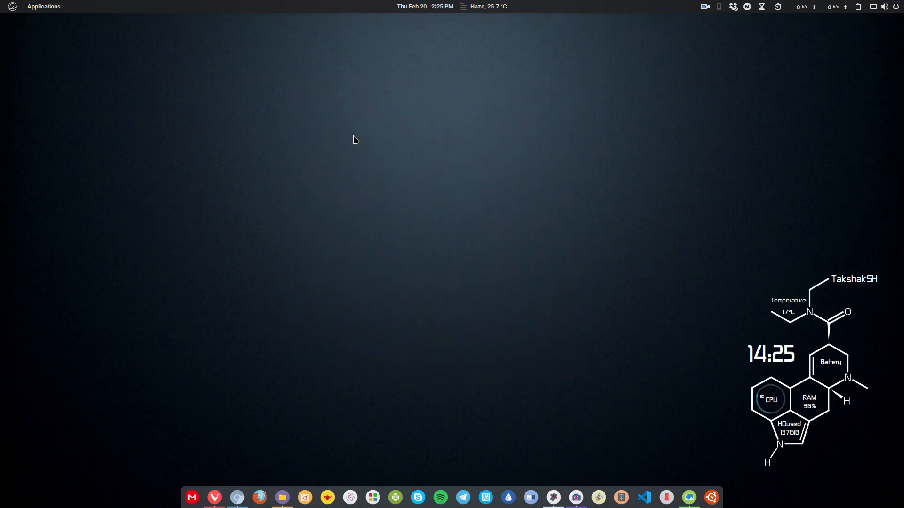
pyautogui.moveTo(230, 346)
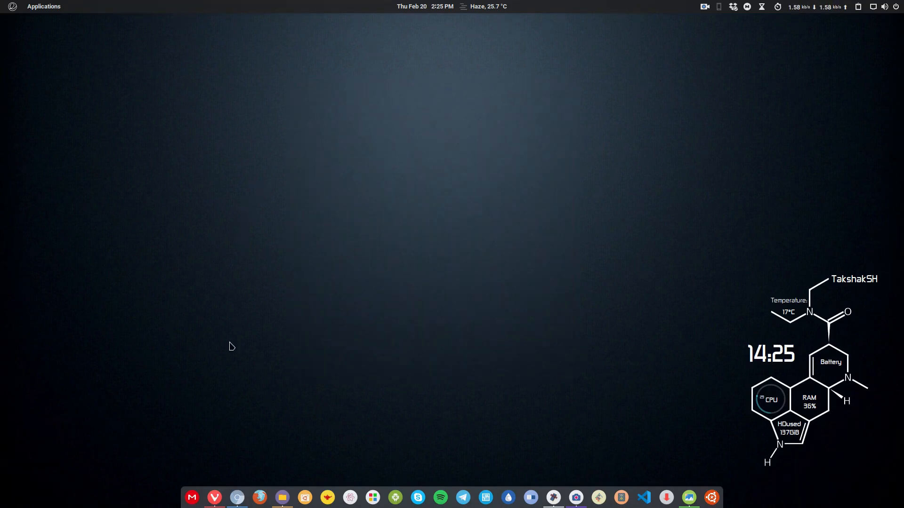
pyautogui.moveTo(214, 498)
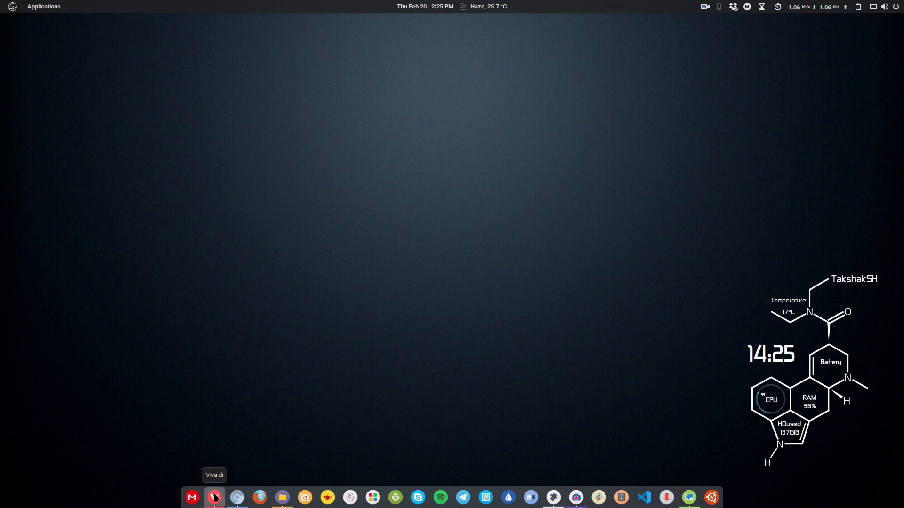
# Step: Launch Vivaldi from the dock to show the Speed Dial start page
pyautogui.click(214, 497)
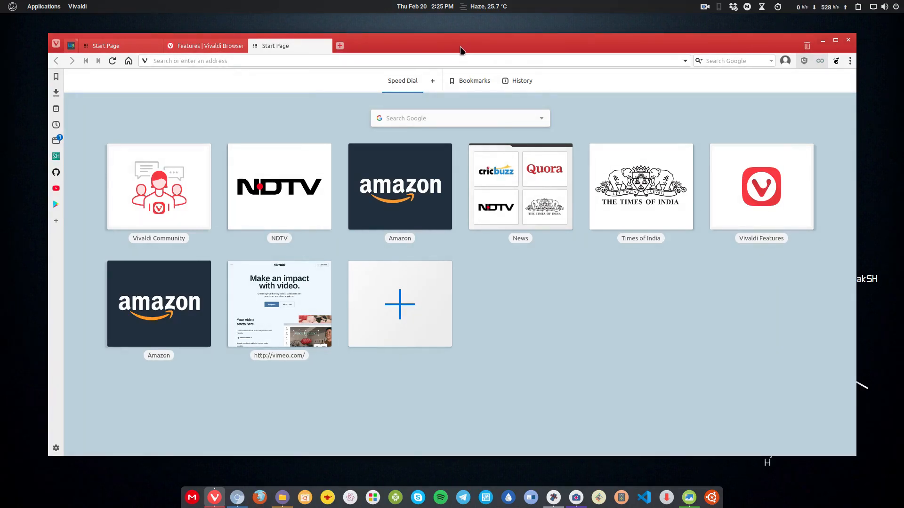
pyautogui.moveTo(467, 31)
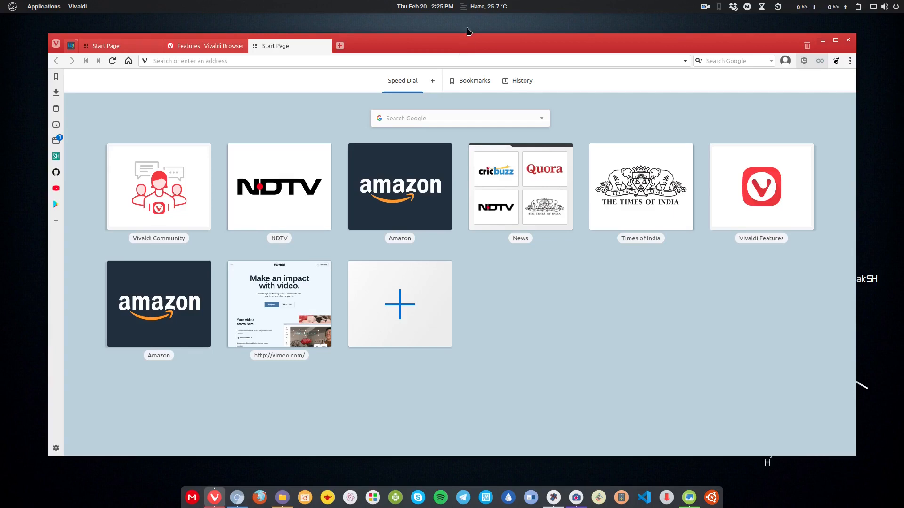
# Step: Open The Times of India from Speed Dial and NDTV in a new tab
pyautogui.click(640, 187)
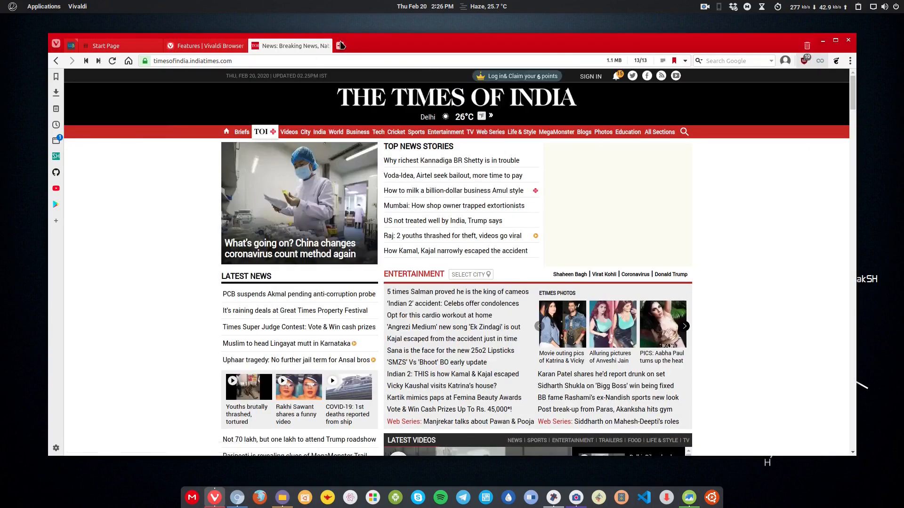
pyautogui.click(340, 46)
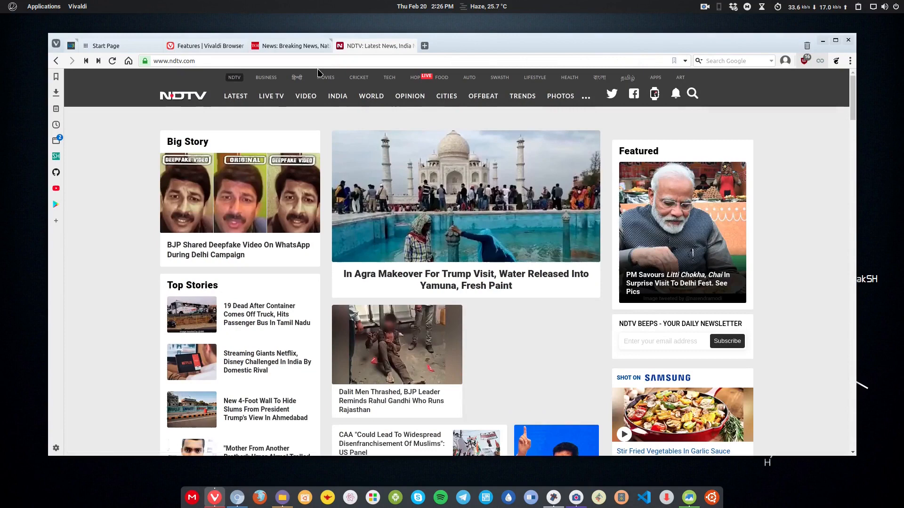
pyautogui.moveTo(375, 46)
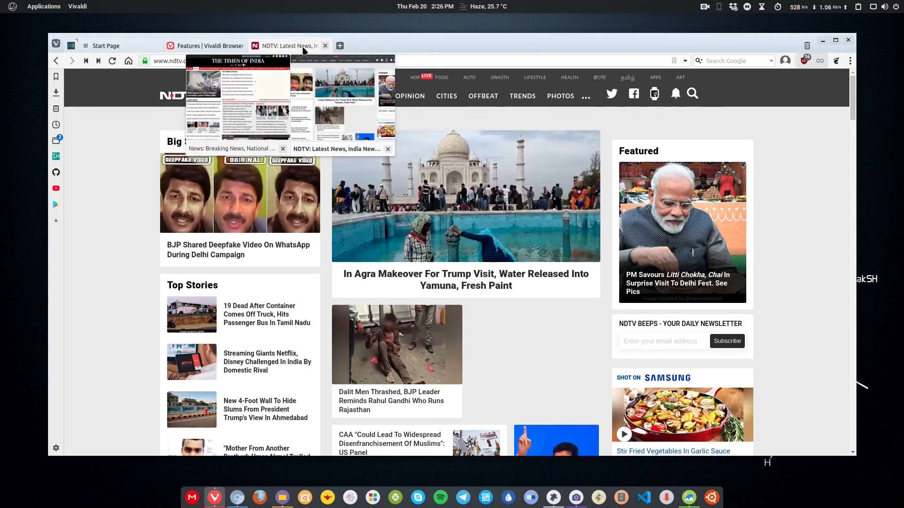
# Step: Tile the Times of India and NDTV tab stack side by side
pyautogui.rightClick(293, 46)
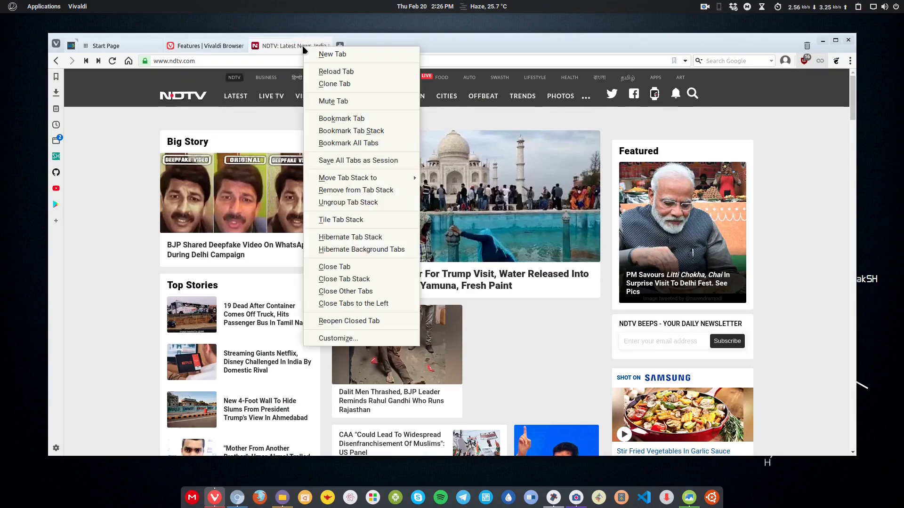
pyautogui.moveTo(358, 160)
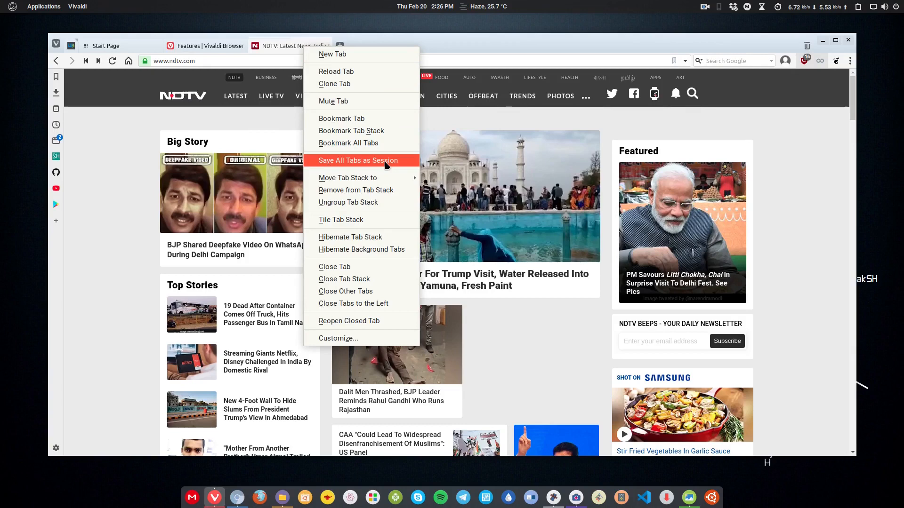
pyautogui.moveTo(341, 219)
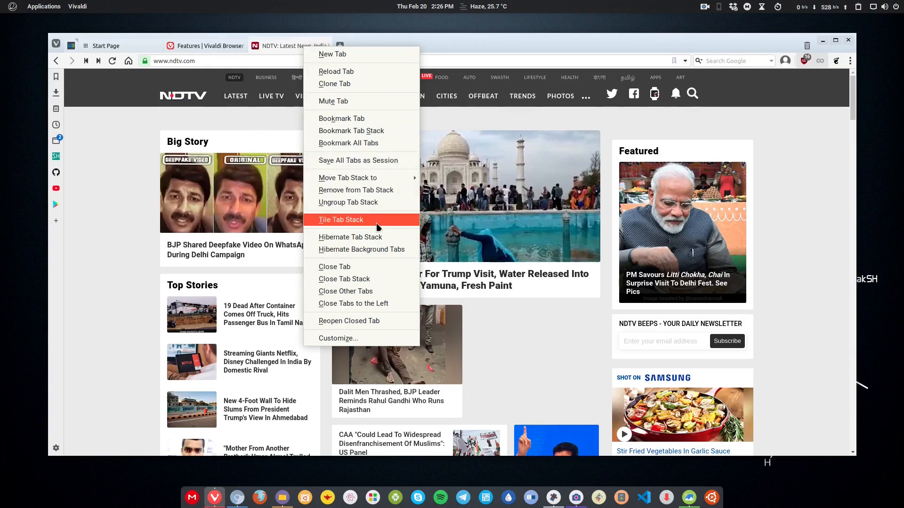
pyautogui.click(341, 220)
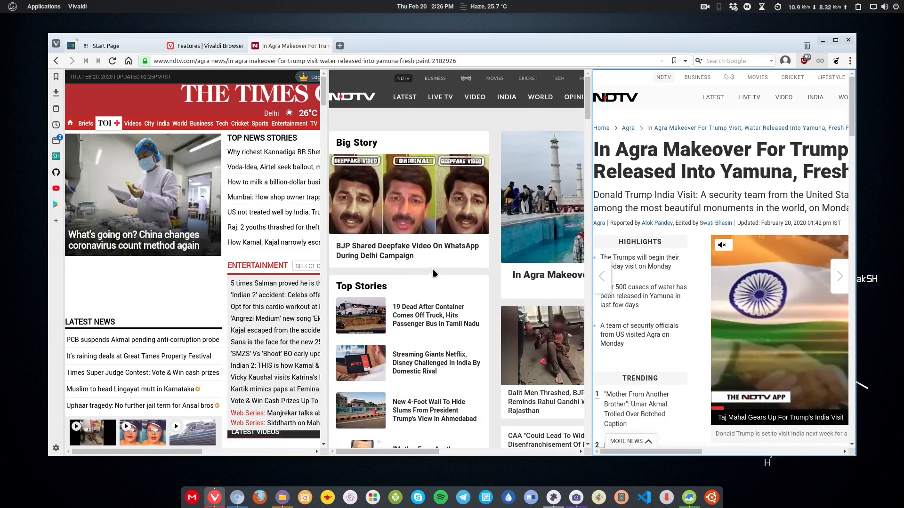
# Step: Open a new Speed Dial start page tab beside the news stack
pyautogui.click(340, 46)
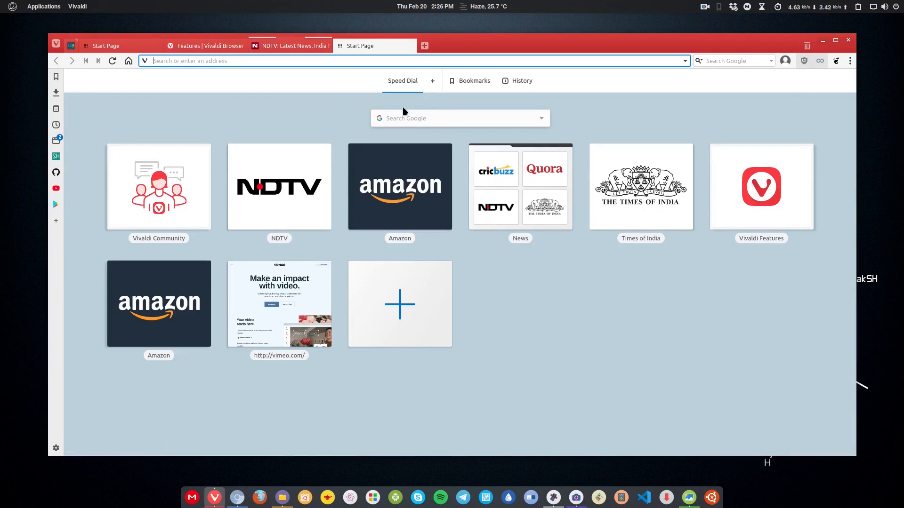
pyautogui.moveTo(402, 80)
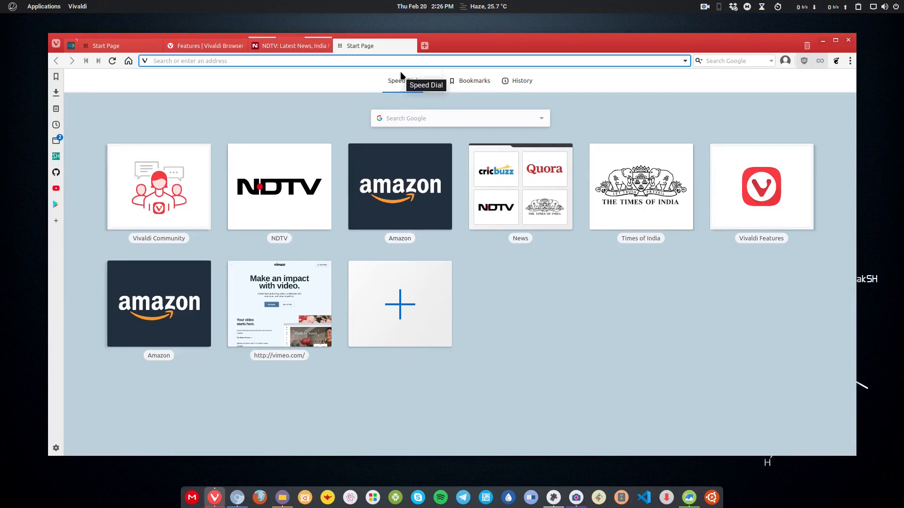
pyautogui.moveTo(56, 449)
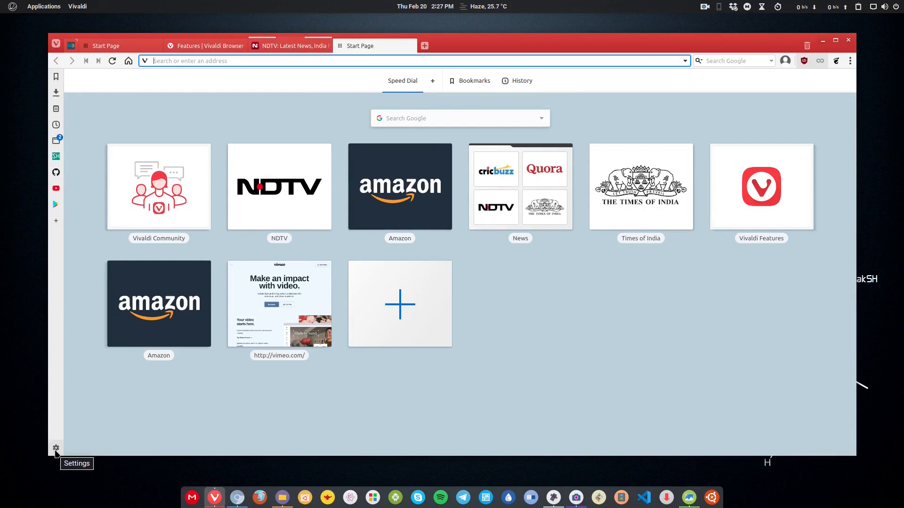
# Step: Preview the open-link-in-new-tab and reopen-closed-tab gestures in Mouse settings
pyautogui.click(55, 449)
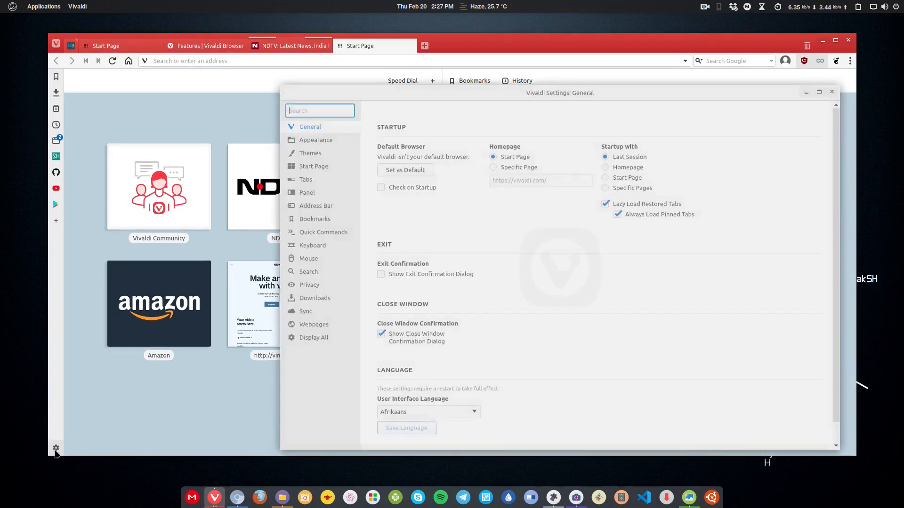
pyautogui.click(308, 258)
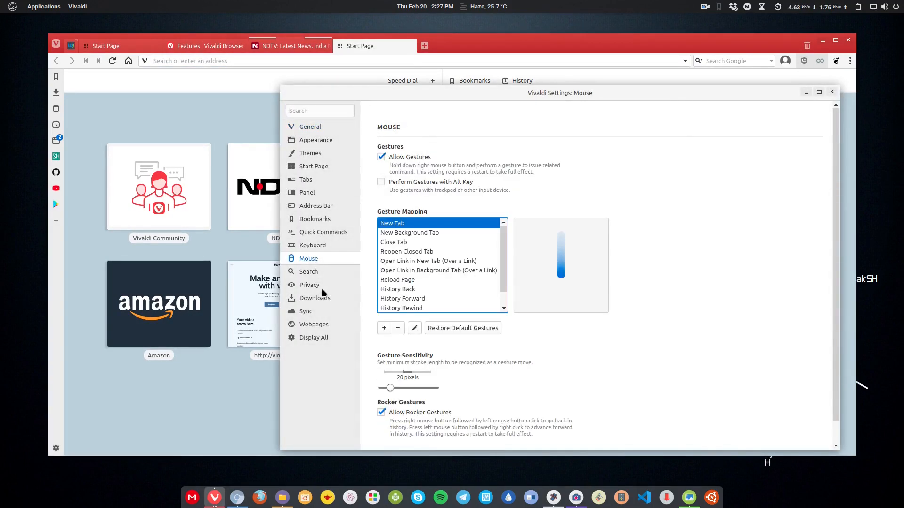
pyautogui.click(428, 261)
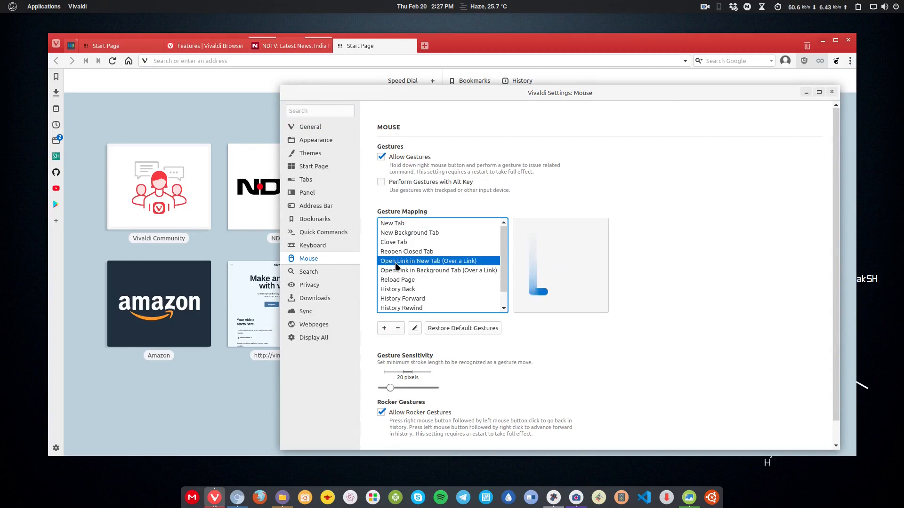
pyautogui.click(406, 252)
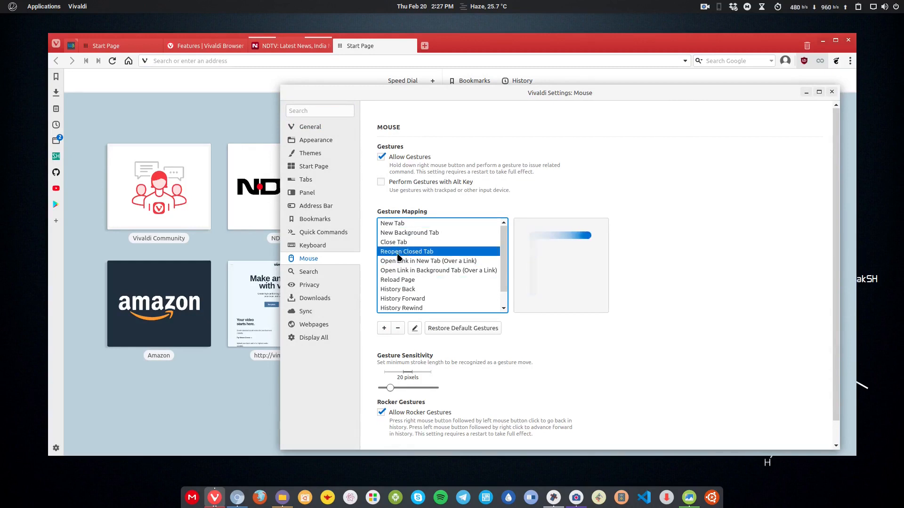
pyautogui.click(397, 279)
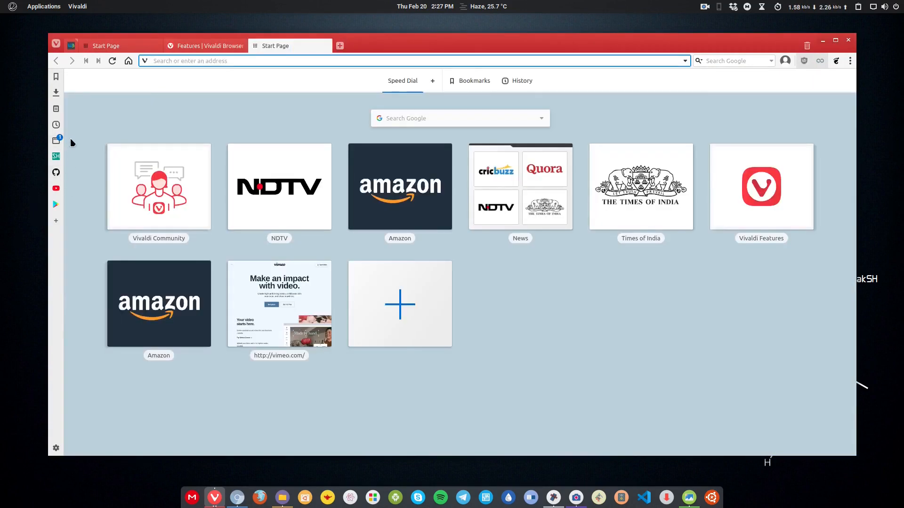
# Step: Briefly show the downloads, bookmarks, history and window tab-tree side panels
pyautogui.click(56, 92)
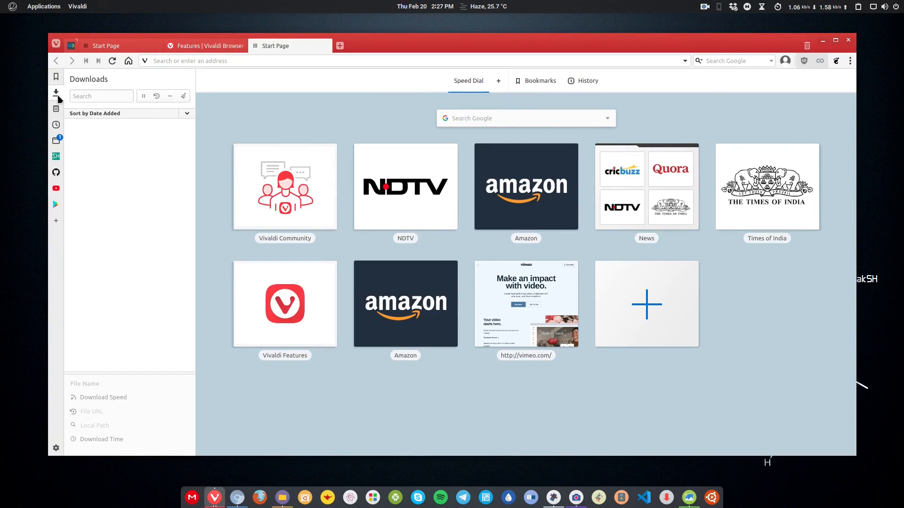
pyautogui.click(56, 76)
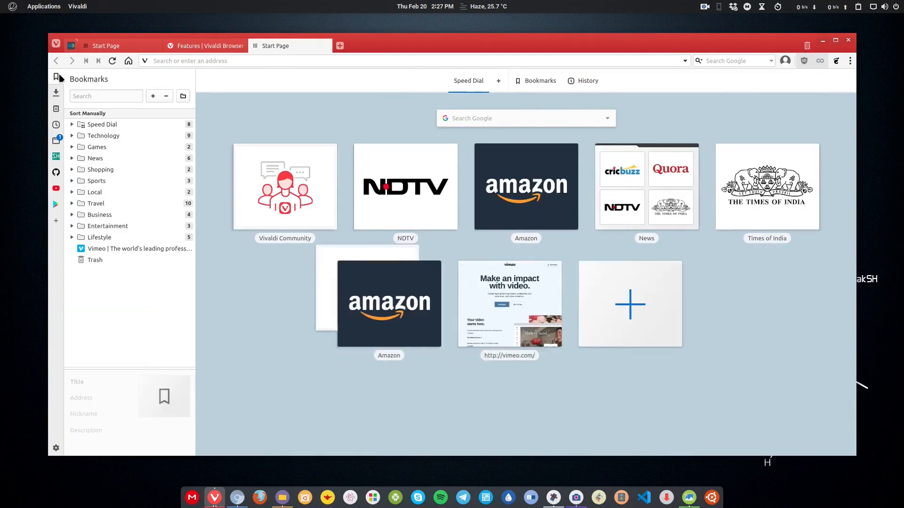
pyautogui.click(57, 77)
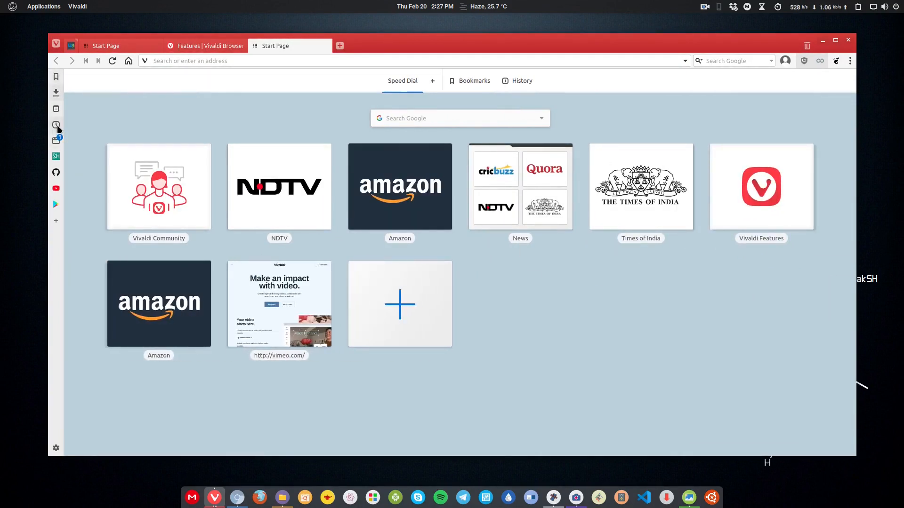
pyautogui.click(56, 125)
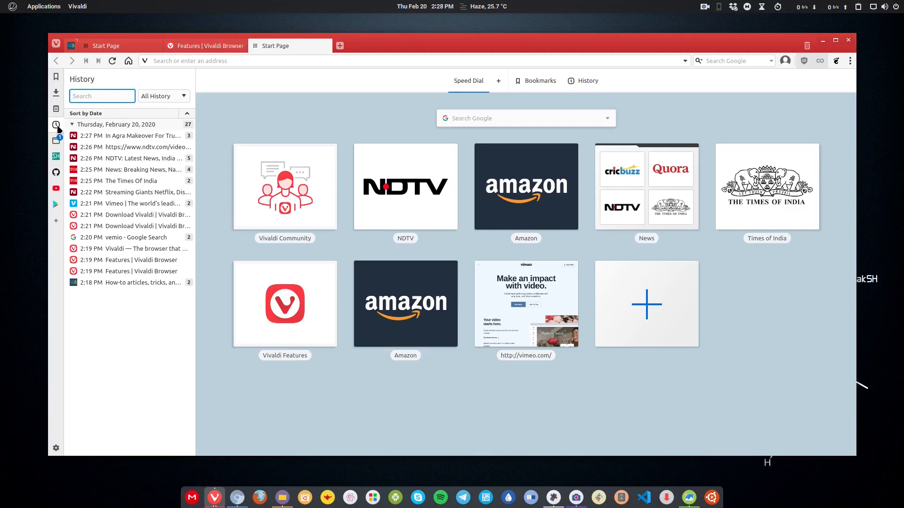
pyautogui.click(56, 125)
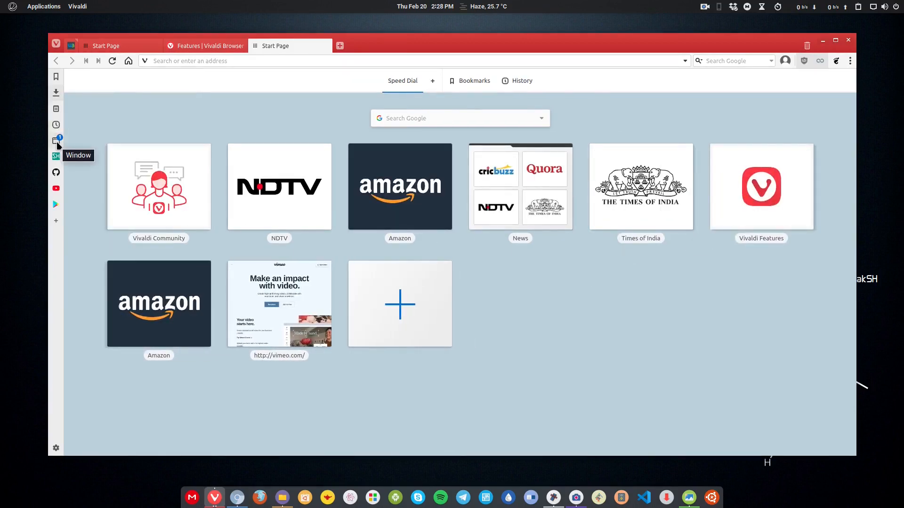
pyautogui.click(56, 141)
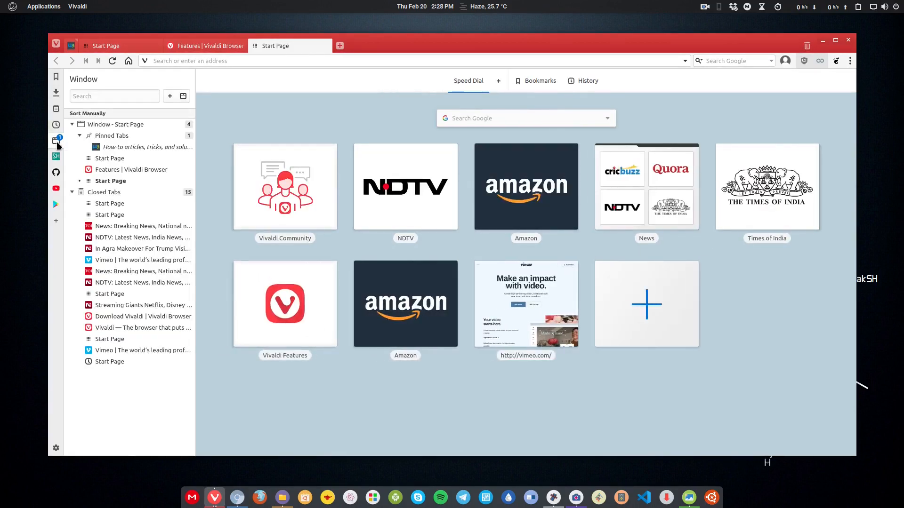
pyautogui.click(56, 140)
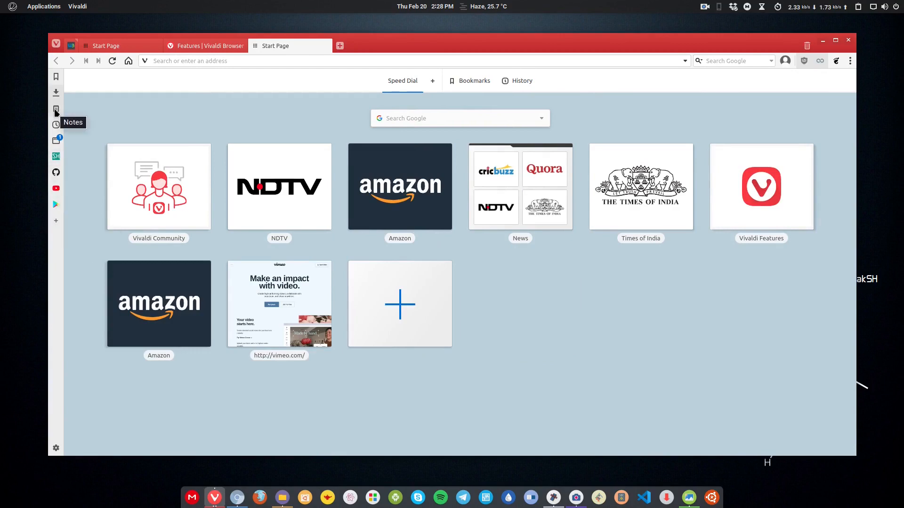
# Step: Create a note titled 'Today deals' in the Notes panel, then open YouTube
pyautogui.click(56, 109)
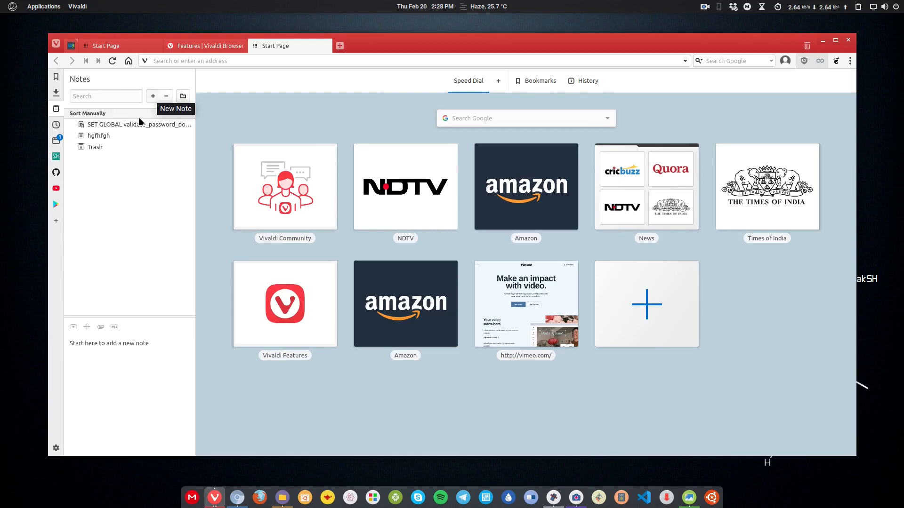
pyautogui.moveTo(152, 96)
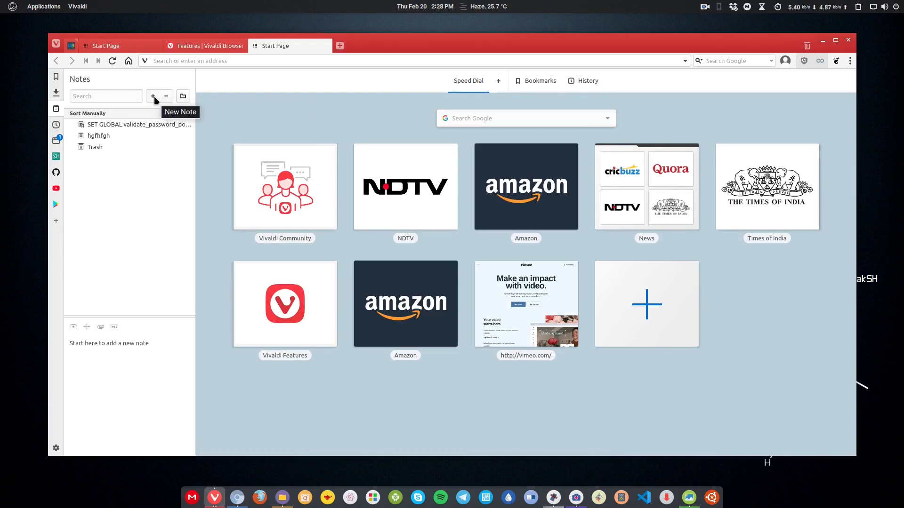
pyautogui.click(153, 96)
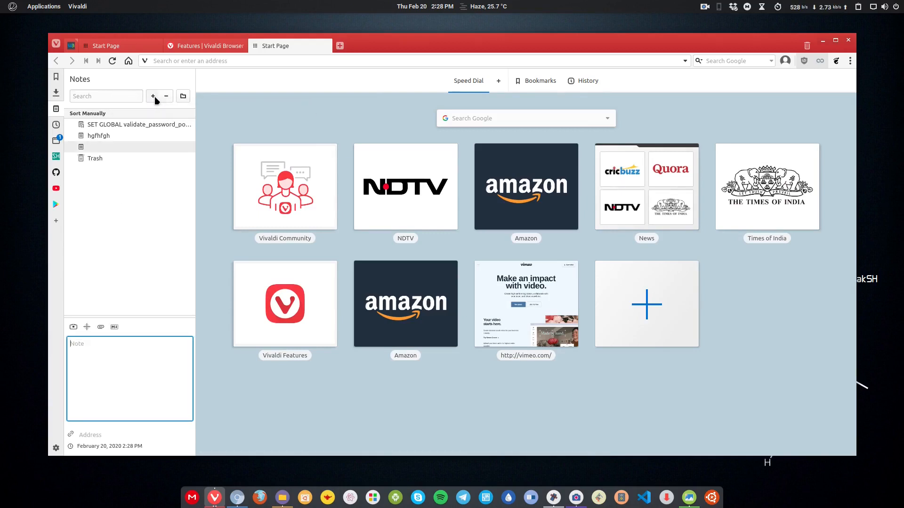
pyautogui.write('Today deals')
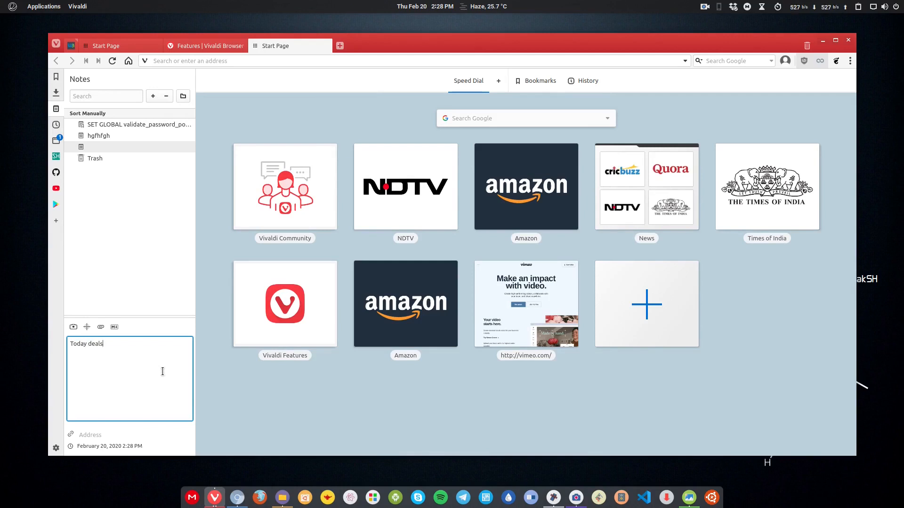
pyautogui.moveTo(139, 343)
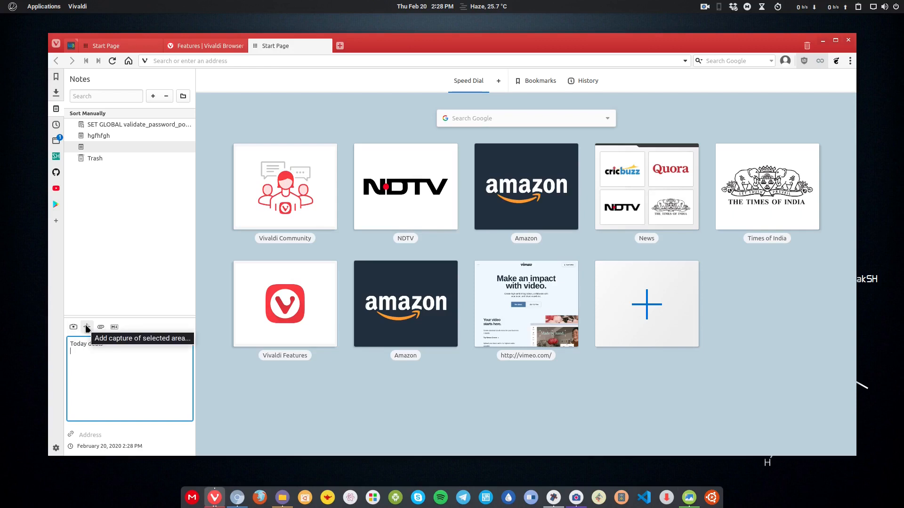
pyautogui.moveTo(114, 327)
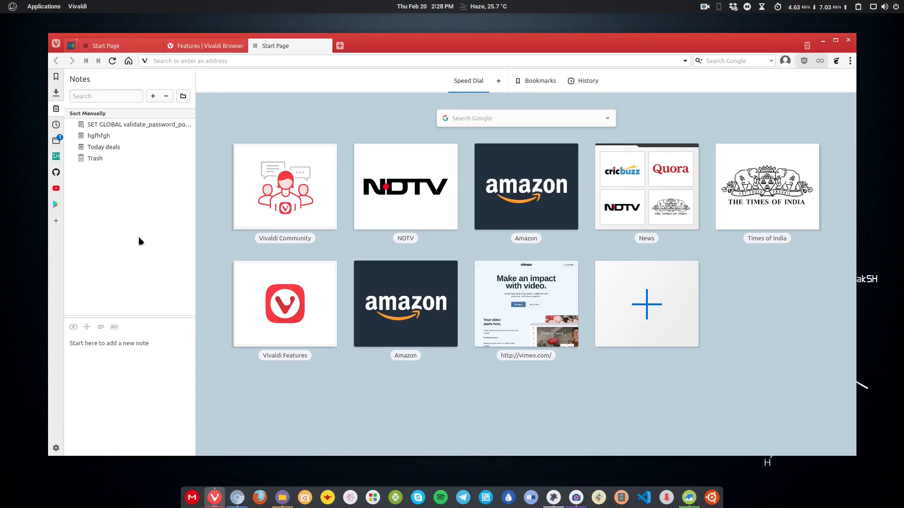
pyautogui.click(103, 147)
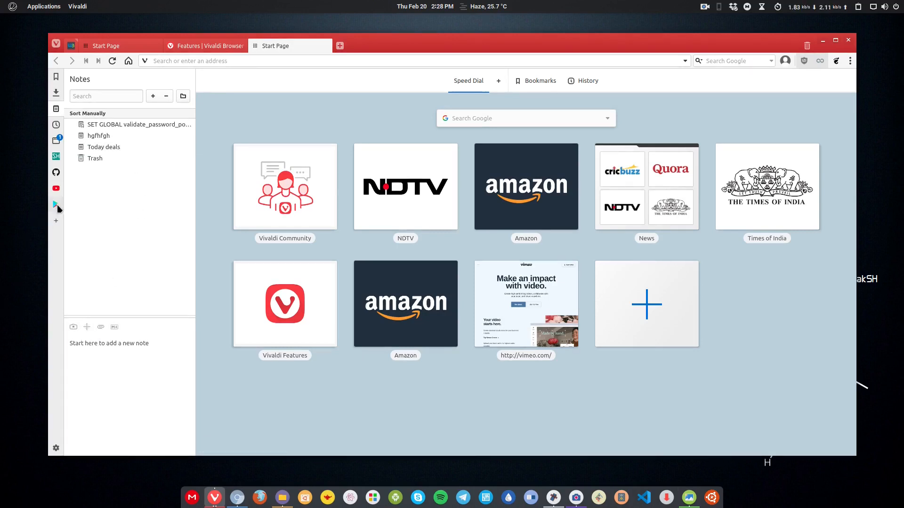
pyautogui.click(56, 188)
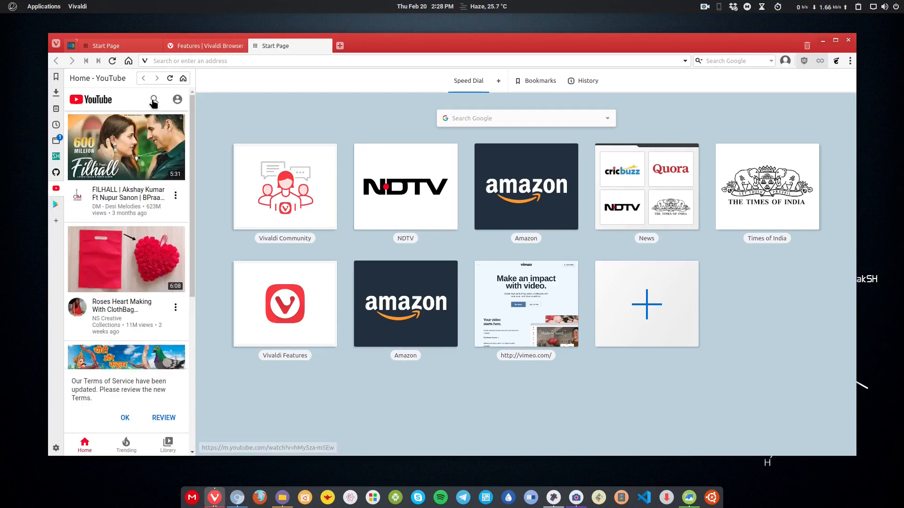
pyautogui.moveTo(69, 183)
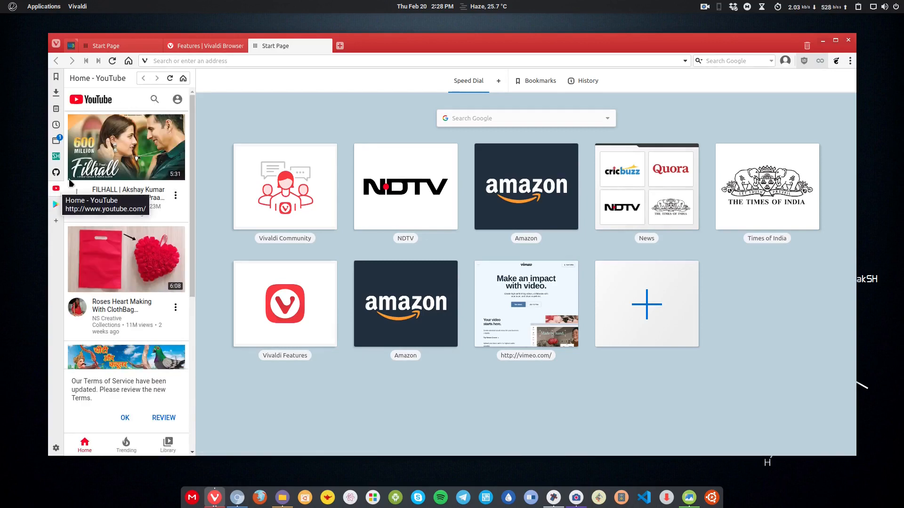
# Step: Search '101' in the YouTube panel for the Seedhe Maut video
pyautogui.write('1')
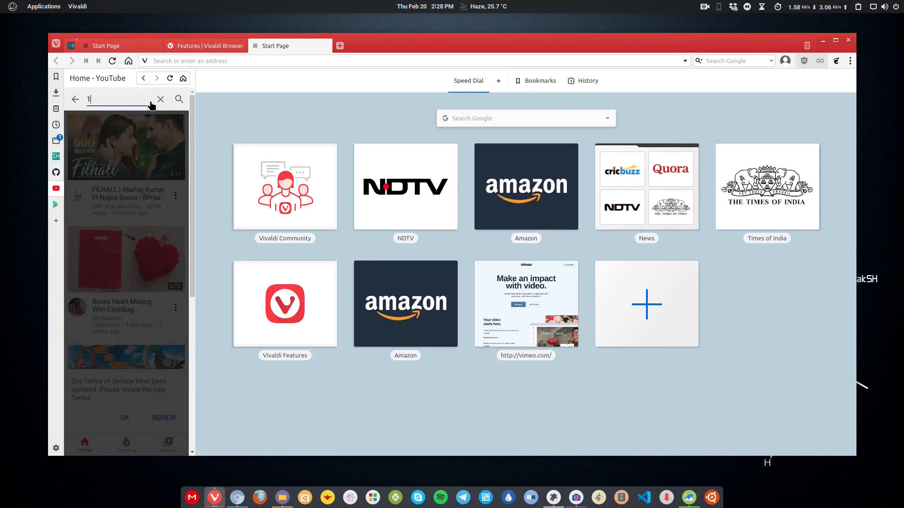
pyautogui.write('01')
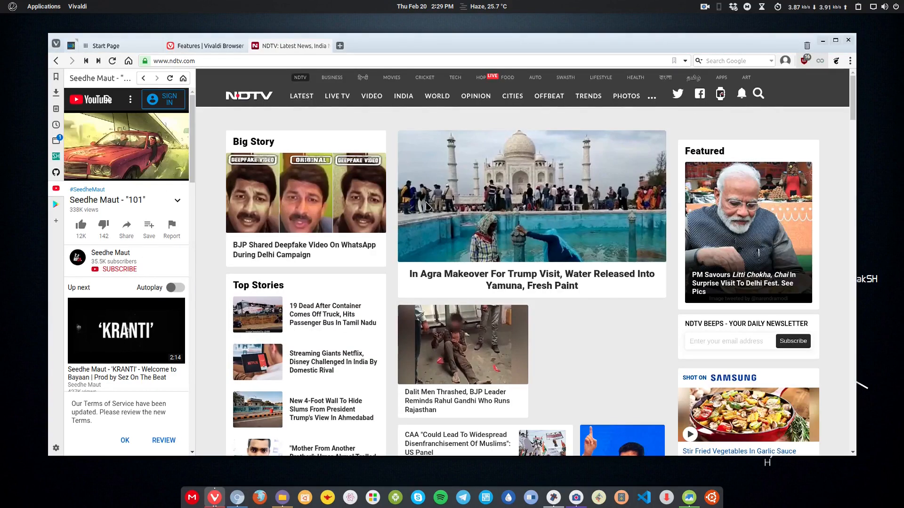
pyautogui.moveTo(426, 208)
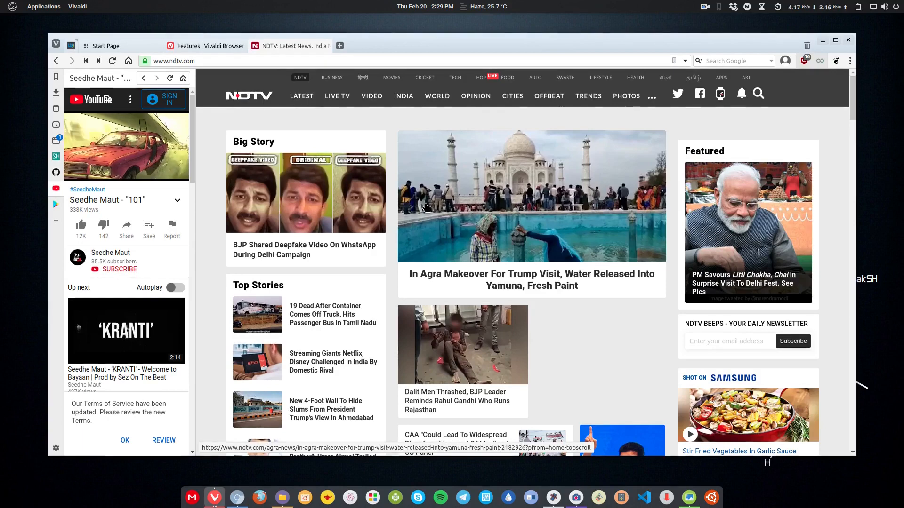
pyautogui.moveTo(490, 286)
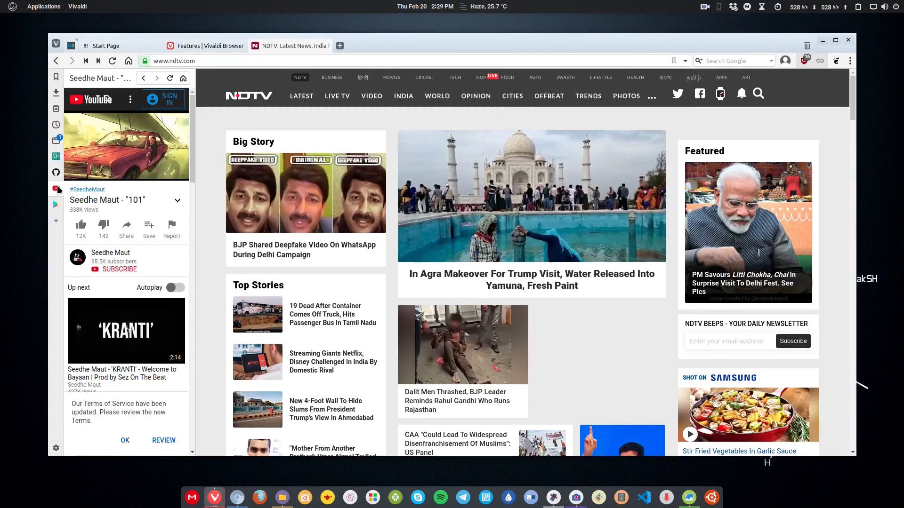
# Step: Close the YouTube web panel so NDTV fills the window
pyautogui.click(56, 190)
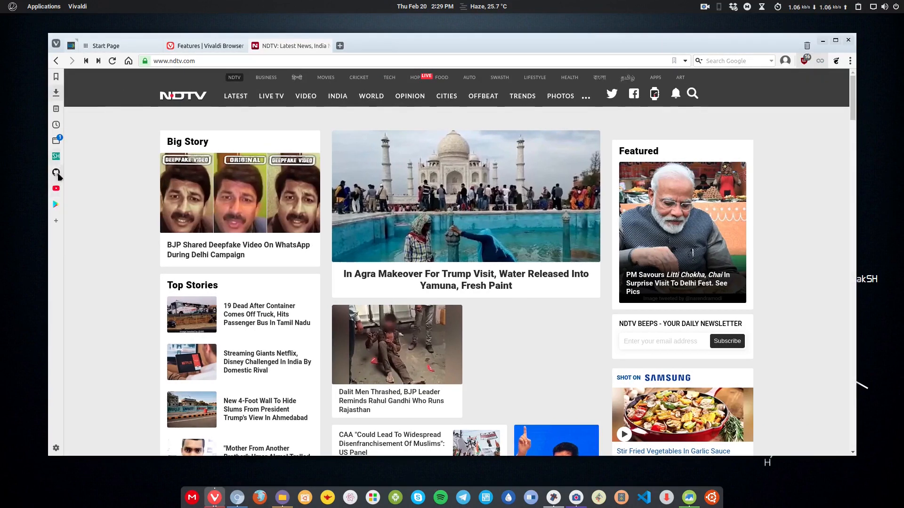
pyautogui.click(56, 224)
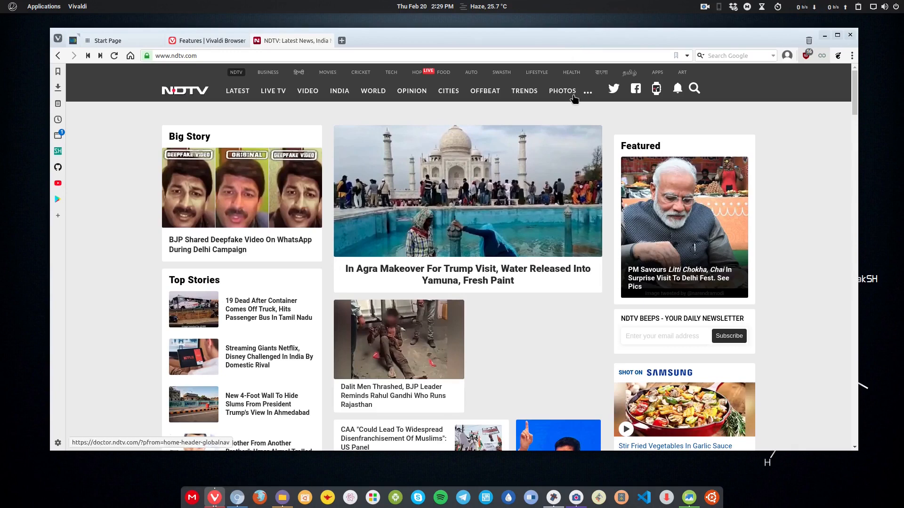
pyautogui.moveTo(747, 145)
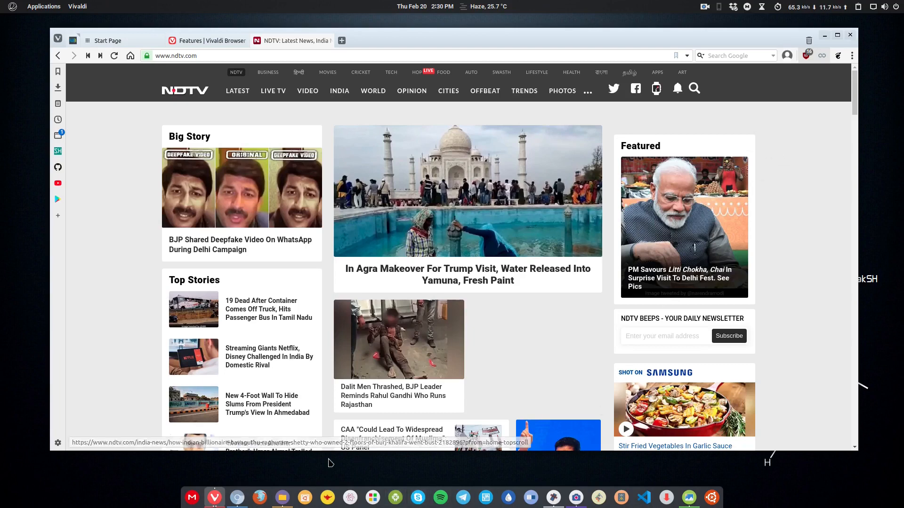
# Step: Switch to Chromium and open its three-dot main menu over Index of /demo/
pyautogui.click(236, 498)
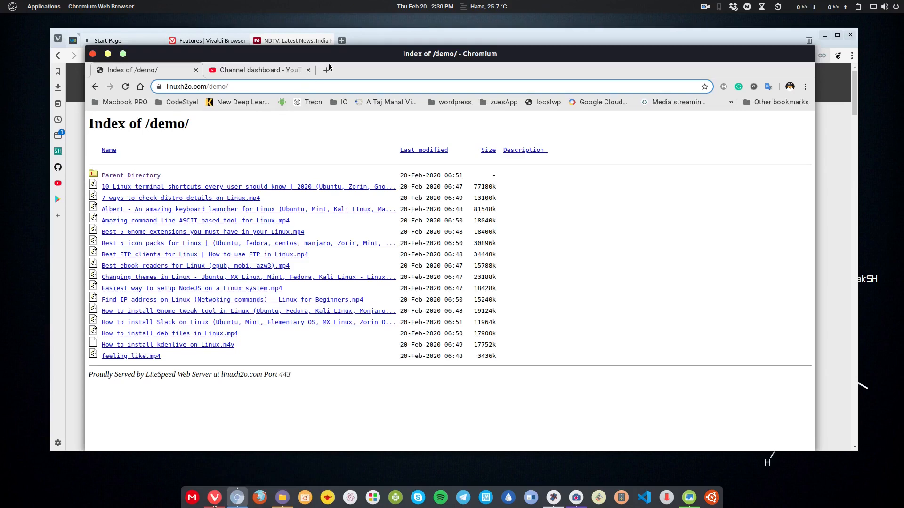
pyautogui.click(805, 87)
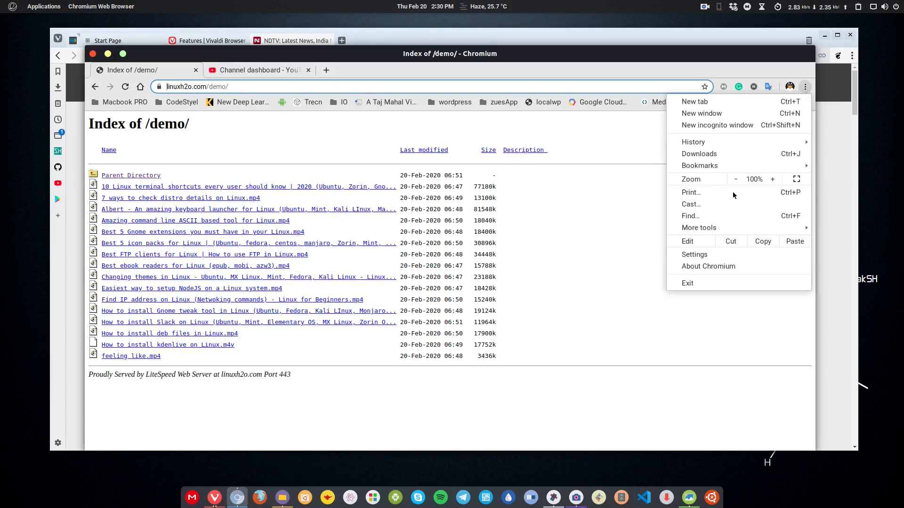
pyautogui.click(709, 265)
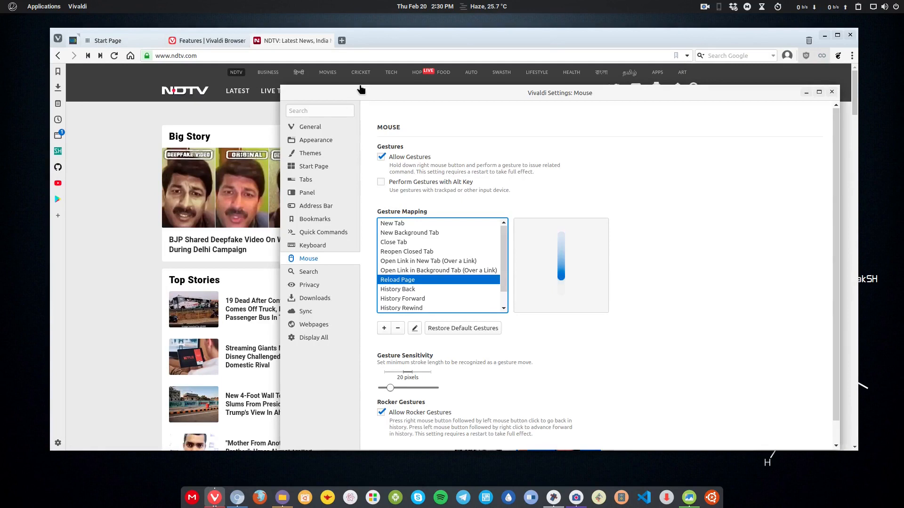
# Step: Browse the General settings' startup, exit, close-window and language options
pyautogui.click(310, 126)
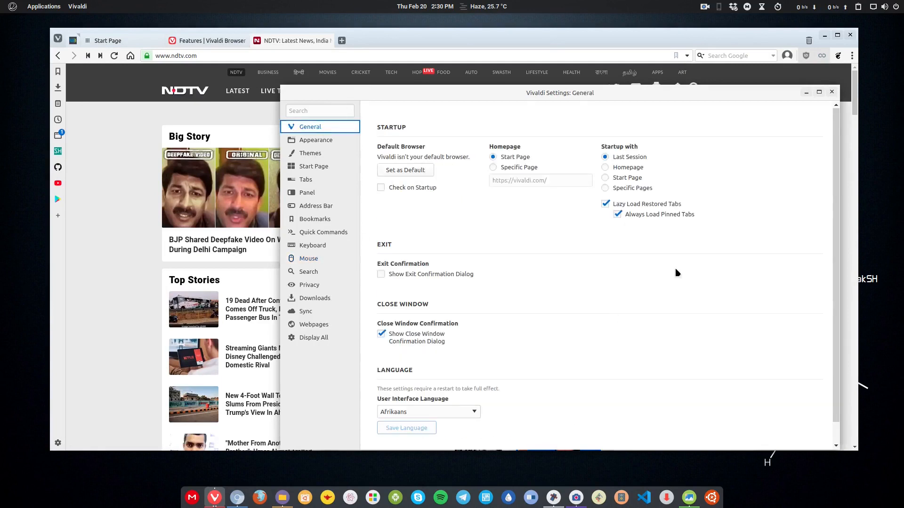
pyautogui.moveTo(628, 201)
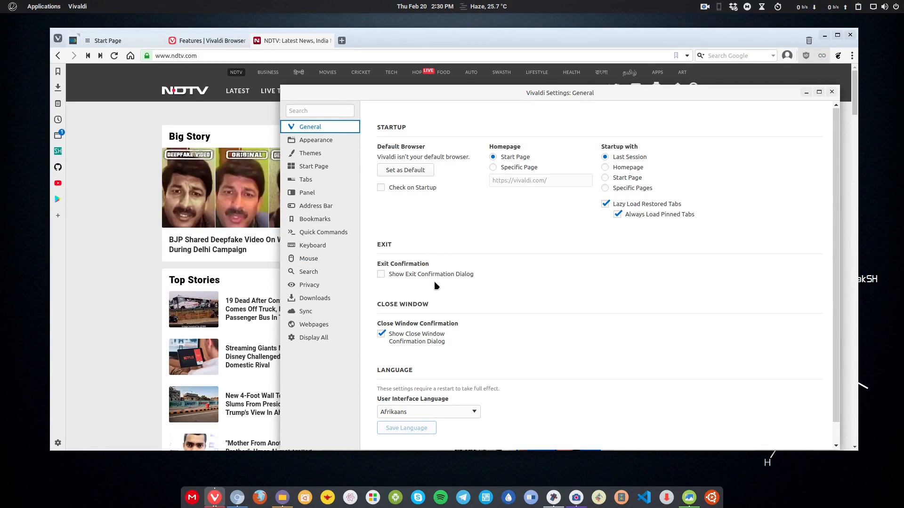
pyautogui.moveTo(415, 179)
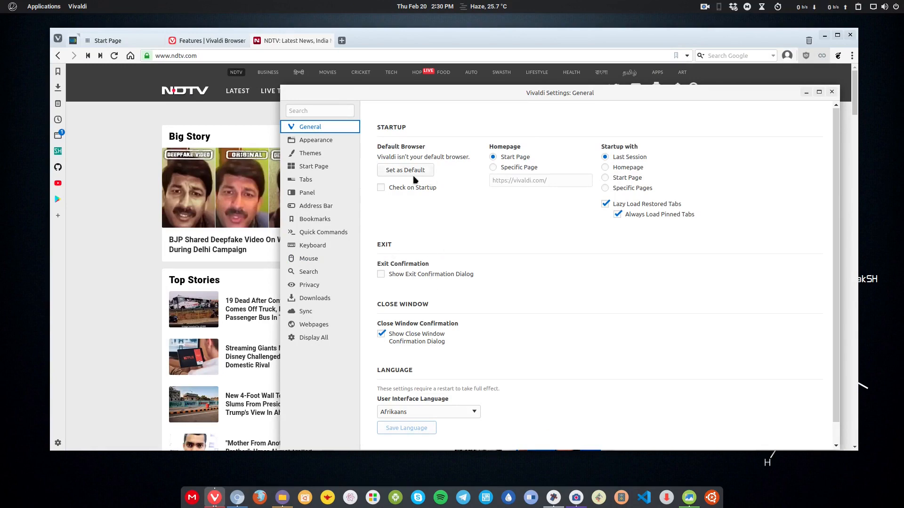
pyautogui.scroll(-3)
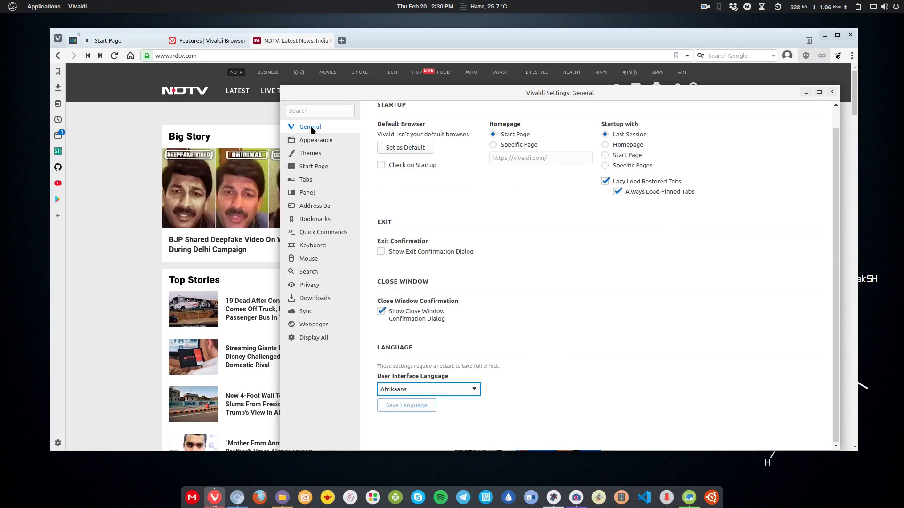
pyautogui.click(316, 139)
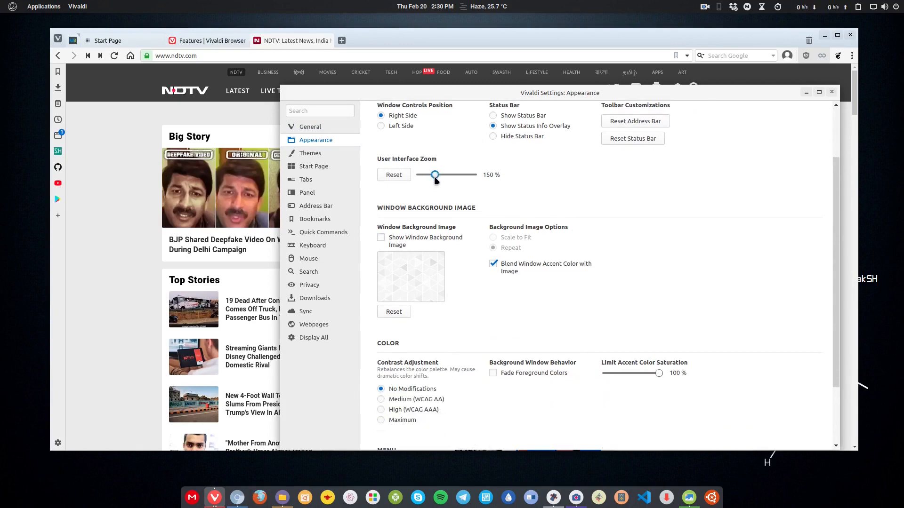
# Step: Set interface zoom to 110%, try Horizontal Menu, then restore the Vivaldi Button menu
pyautogui.moveTo(435, 175); pyautogui.dragTo(539, 205)
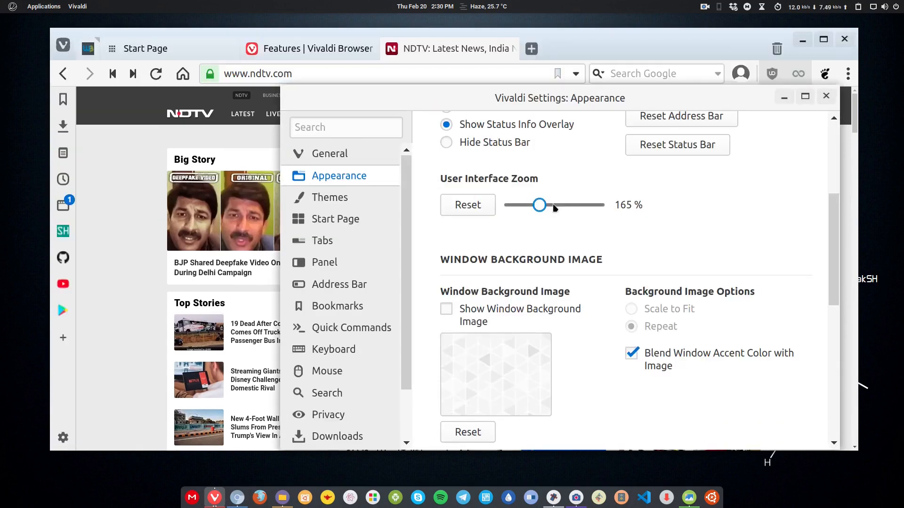
pyautogui.moveTo(539, 205); pyautogui.dragTo(525, 205)
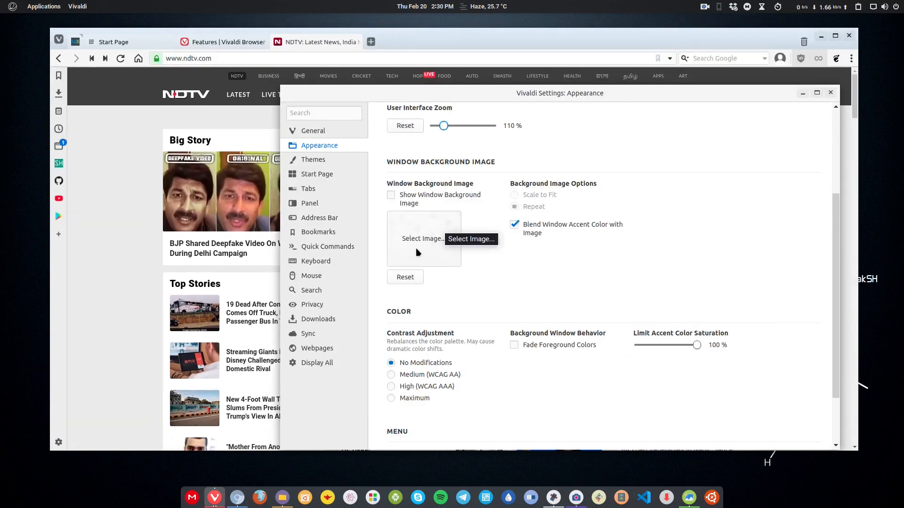
pyautogui.scroll(-3)
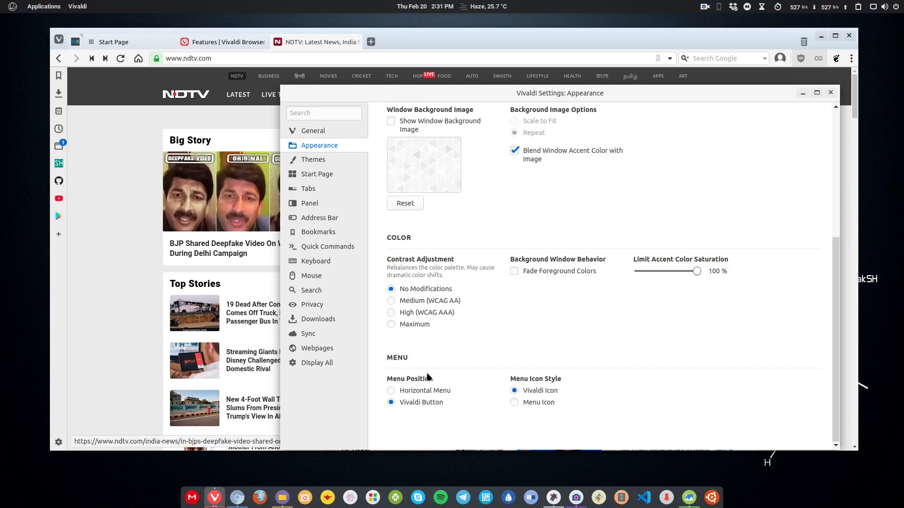
pyautogui.click(392, 390)
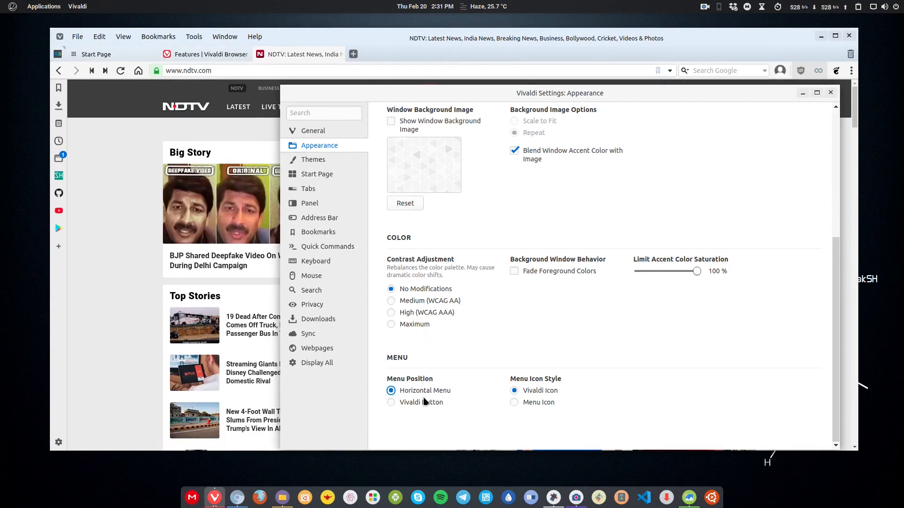
pyautogui.click(391, 401)
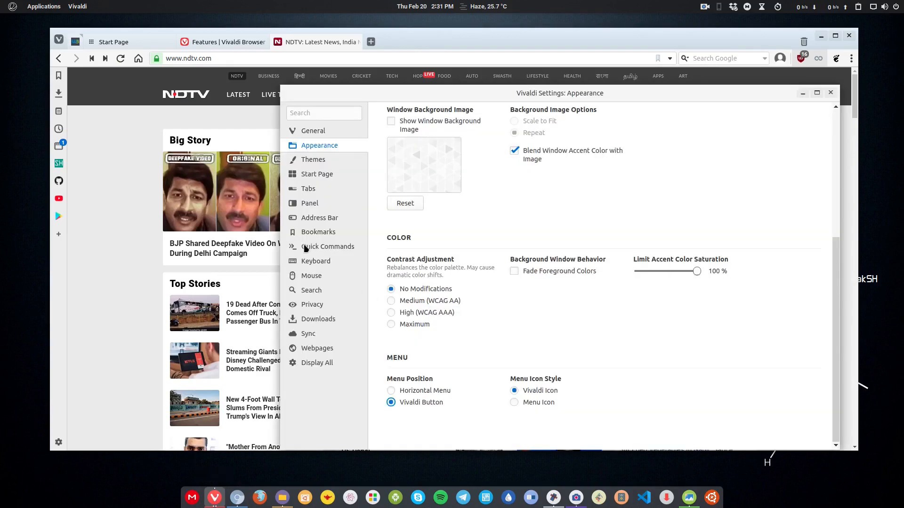
# Step: Try the Hot Pink and Dark themes, then apply Blueprint
pyautogui.click(313, 159)
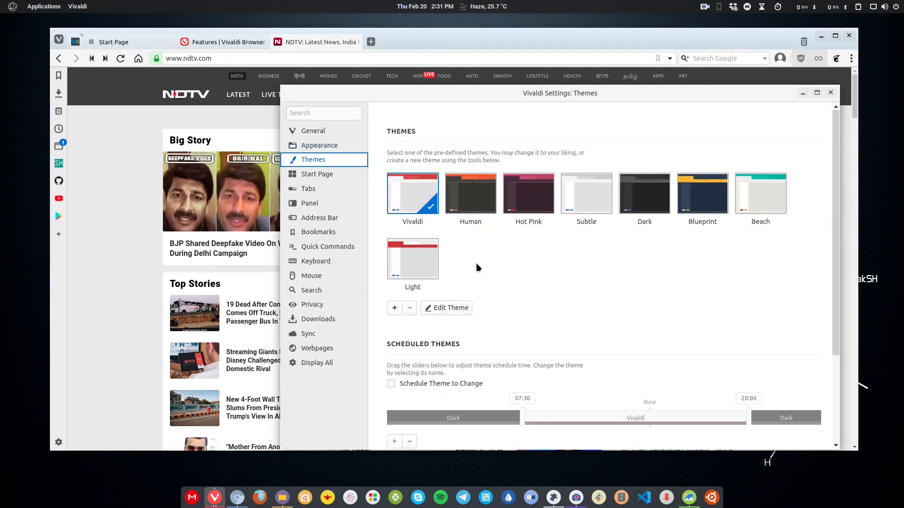
pyautogui.click(527, 193)
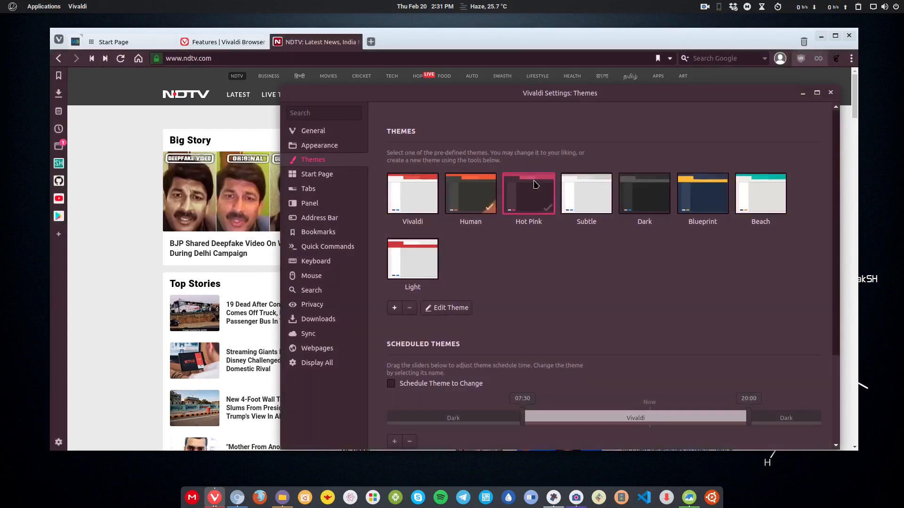
pyautogui.click(644, 193)
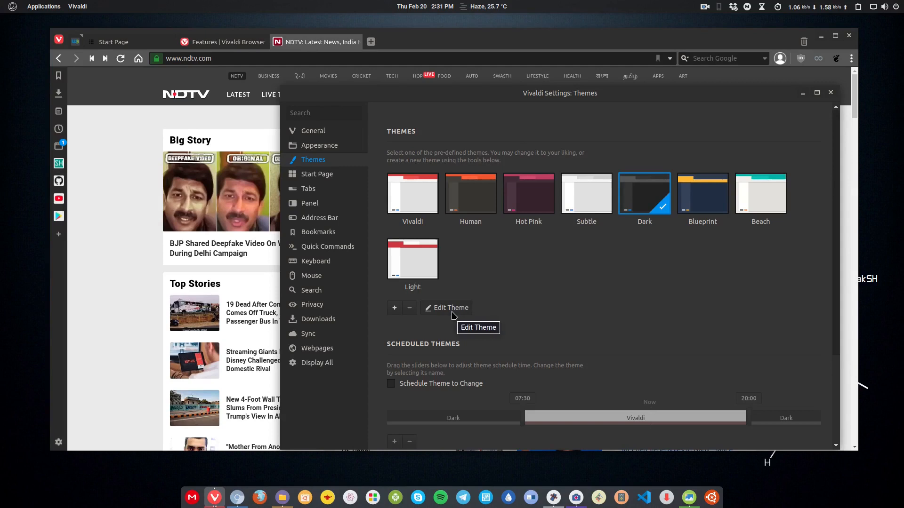
pyautogui.moveTo(697, 185)
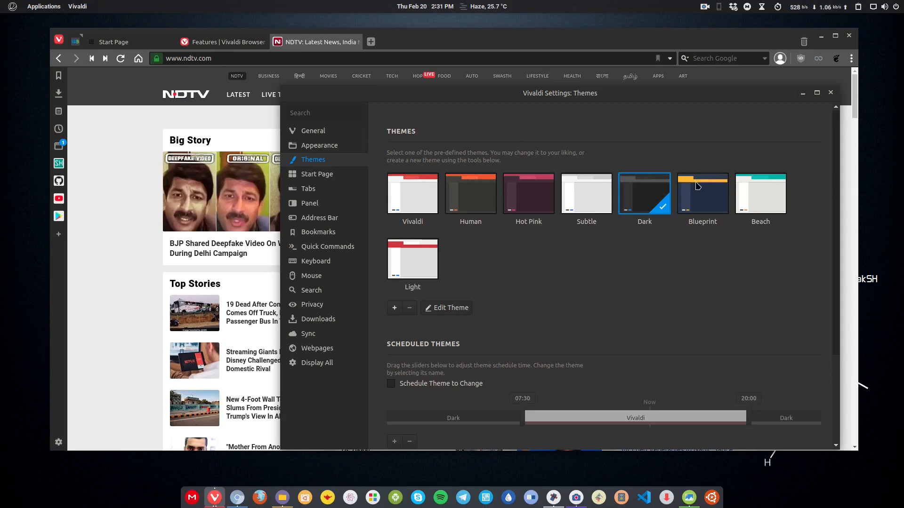
pyautogui.click(702, 193)
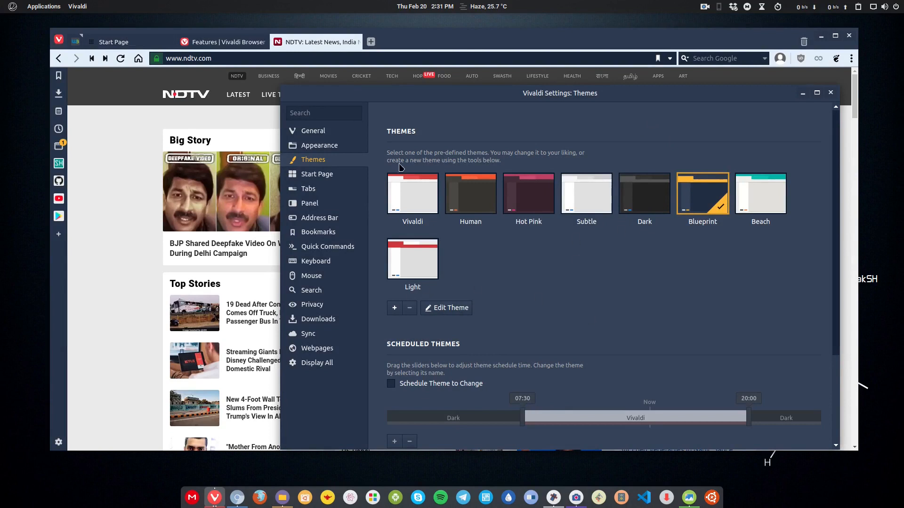
pyautogui.scroll(-3)
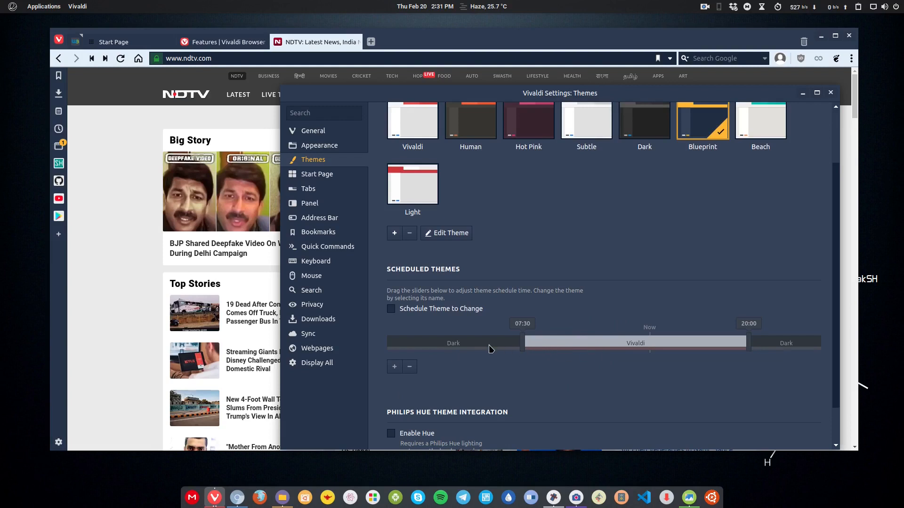
pyautogui.moveTo(784, 350)
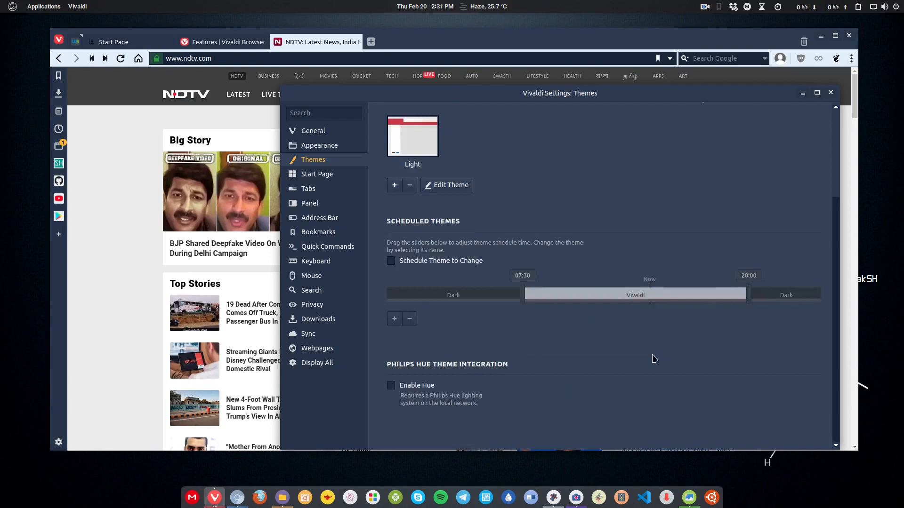
pyautogui.moveTo(426, 373)
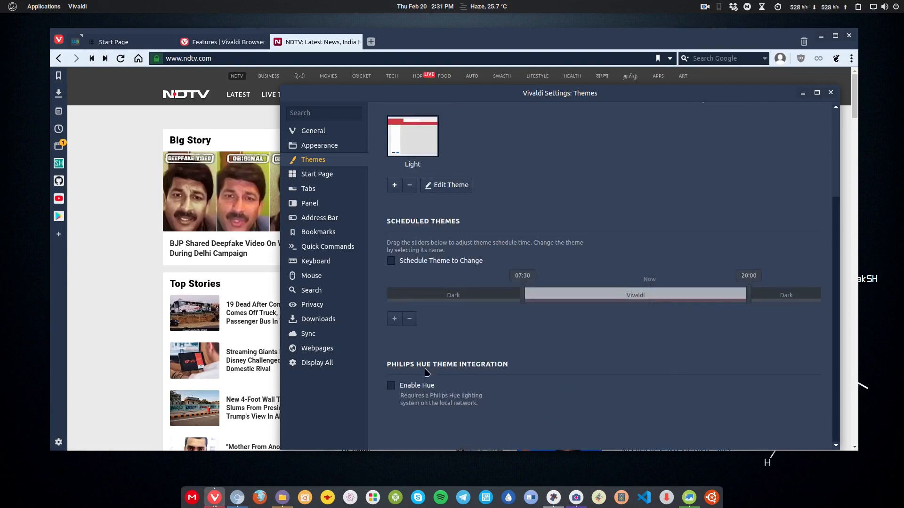
pyautogui.click(316, 174)
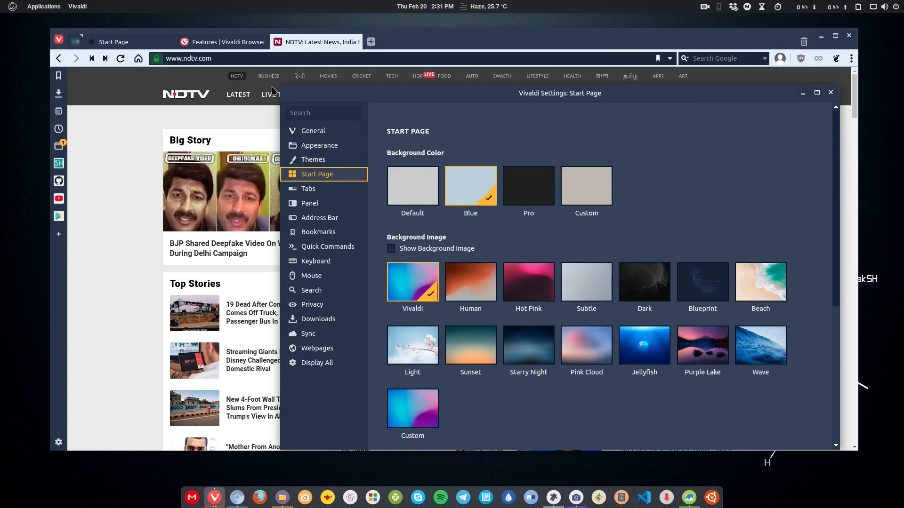
# Step: Open a new Start Page tab and move the Settings window aside
pyautogui.click(370, 41)
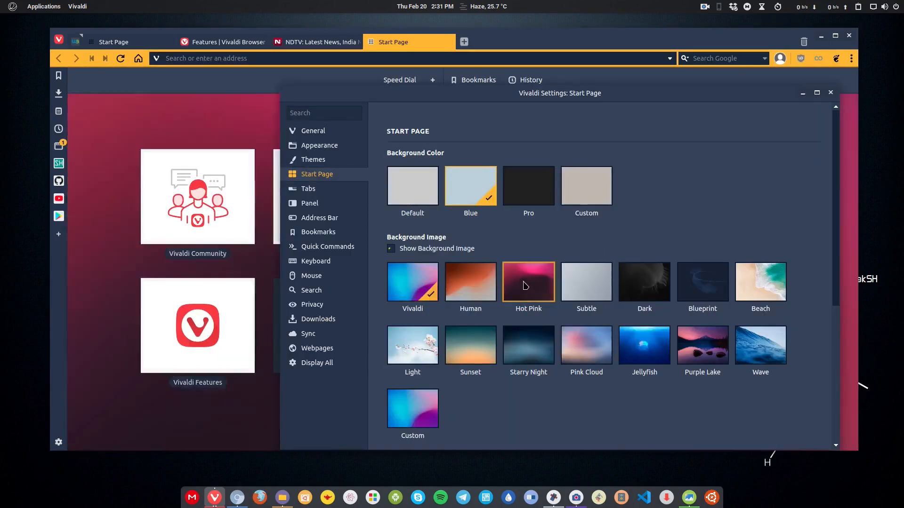
pyautogui.moveTo(558, 93); pyautogui.dragTo(539, 395)
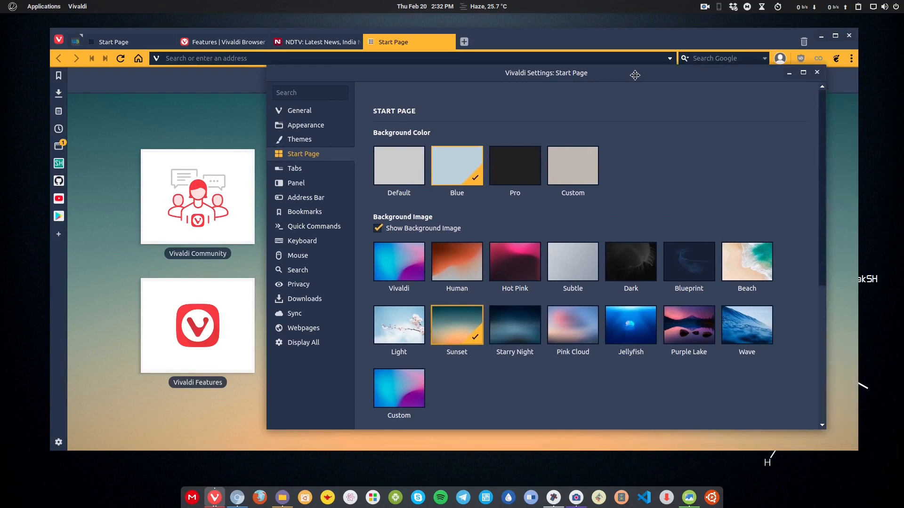
# Step: Set the tab bar position to Left, then Bottom, and review the tab options
pyautogui.click(295, 169)
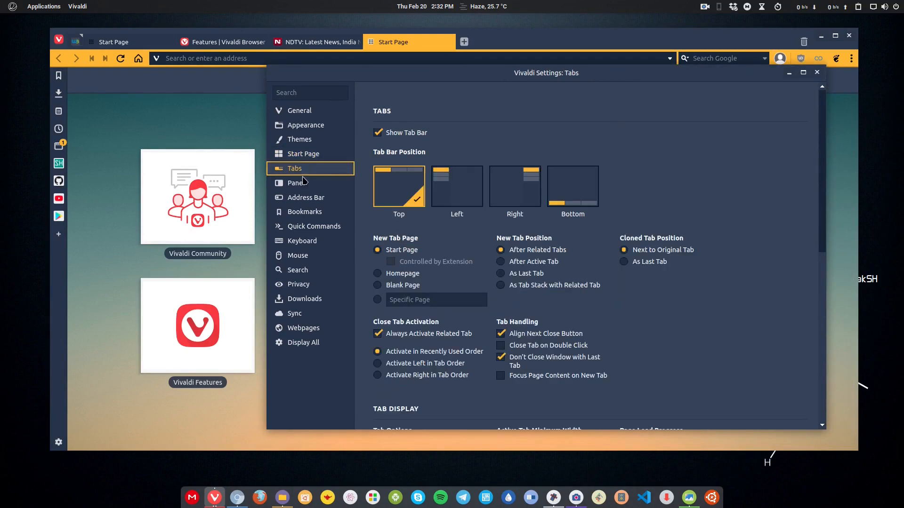
pyautogui.click(456, 185)
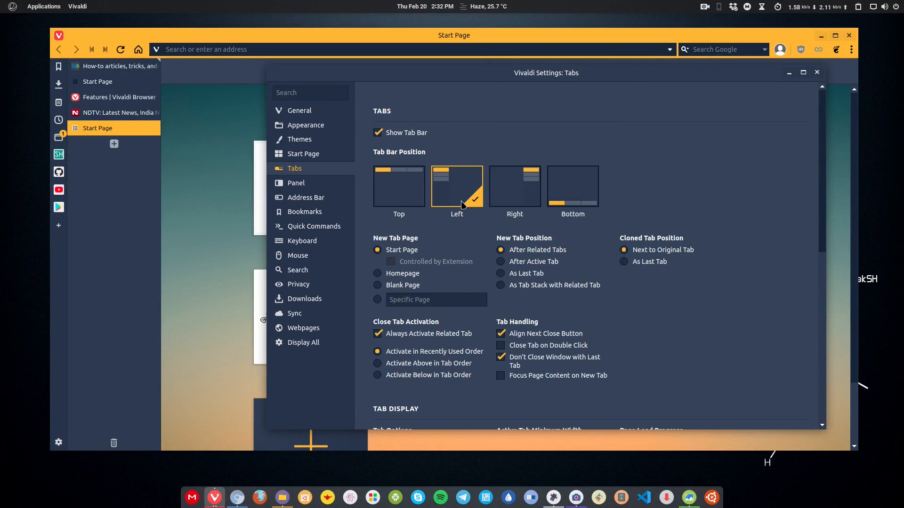
pyautogui.click(572, 185)
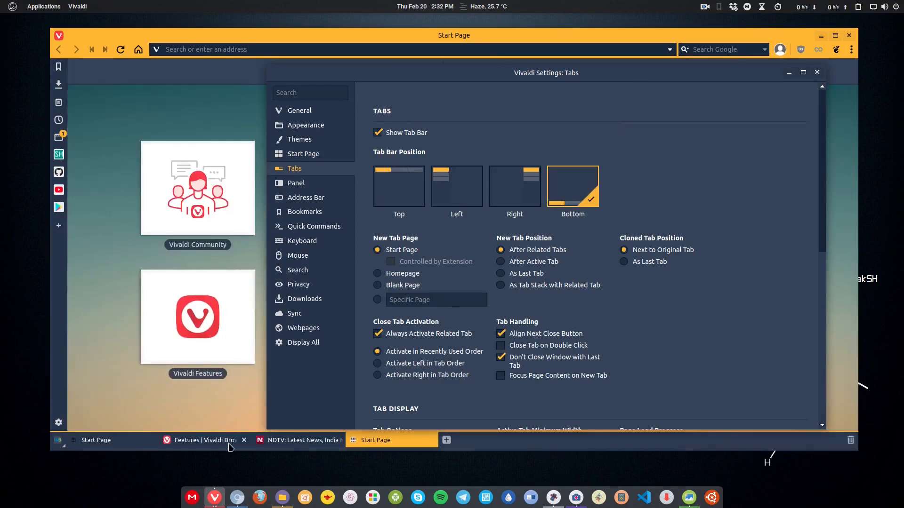
pyautogui.moveTo(202, 440)
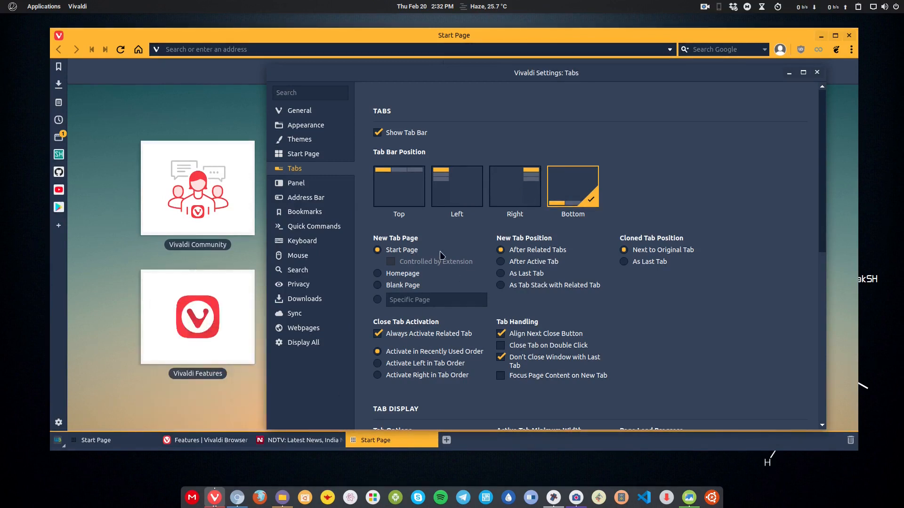
pyautogui.scroll(-3)
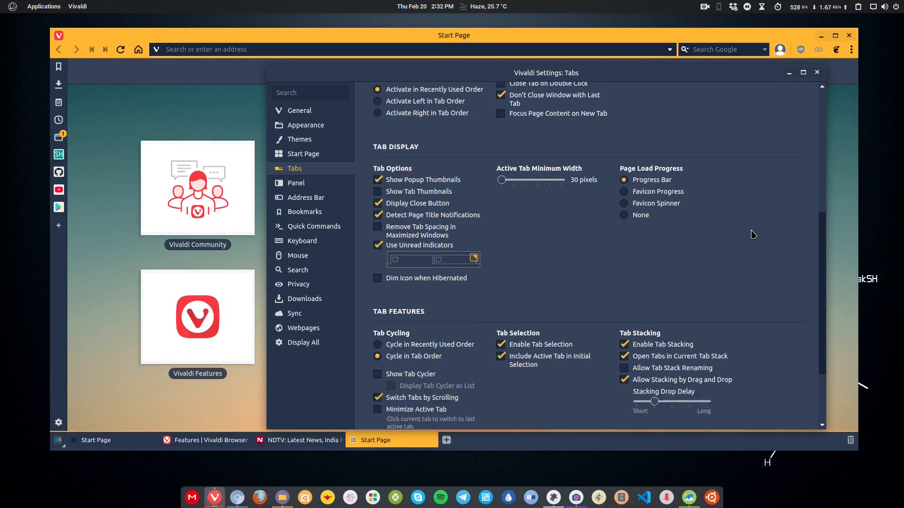
pyautogui.click(296, 183)
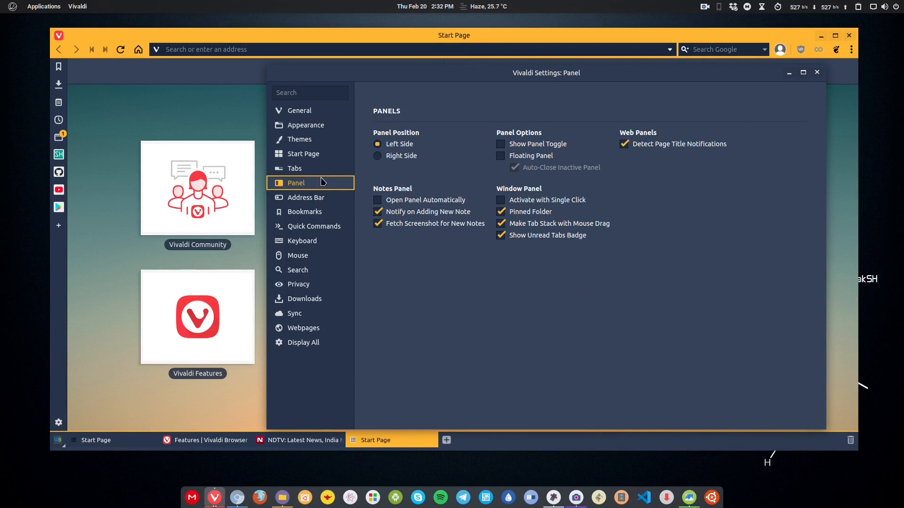
# Step: View the Quick Commands settings, then the Webpages settings
pyautogui.click(313, 226)
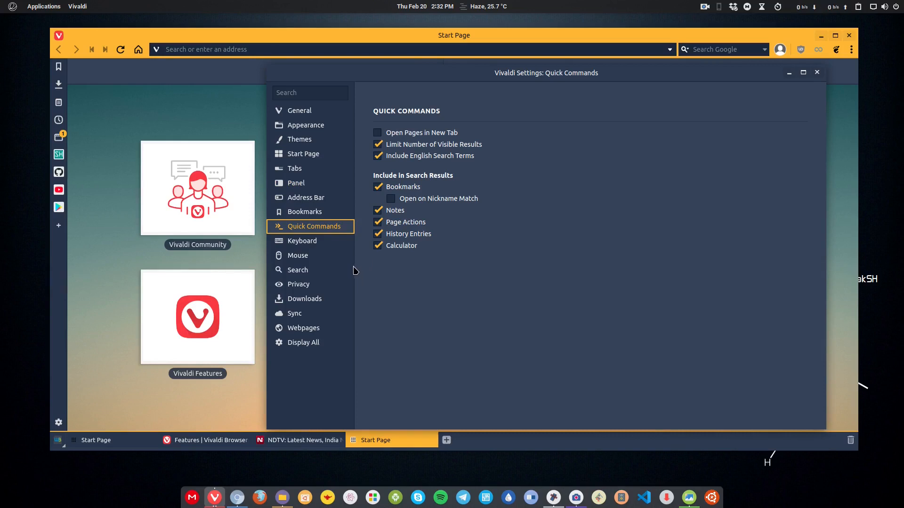
pyautogui.click(304, 328)
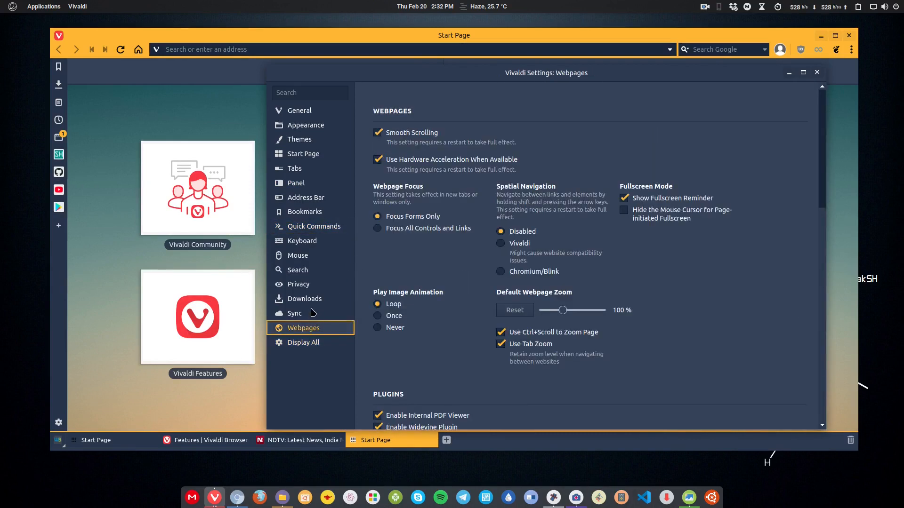
# Step: View the Sync settings, then the Privacy settings page
pyautogui.click(296, 314)
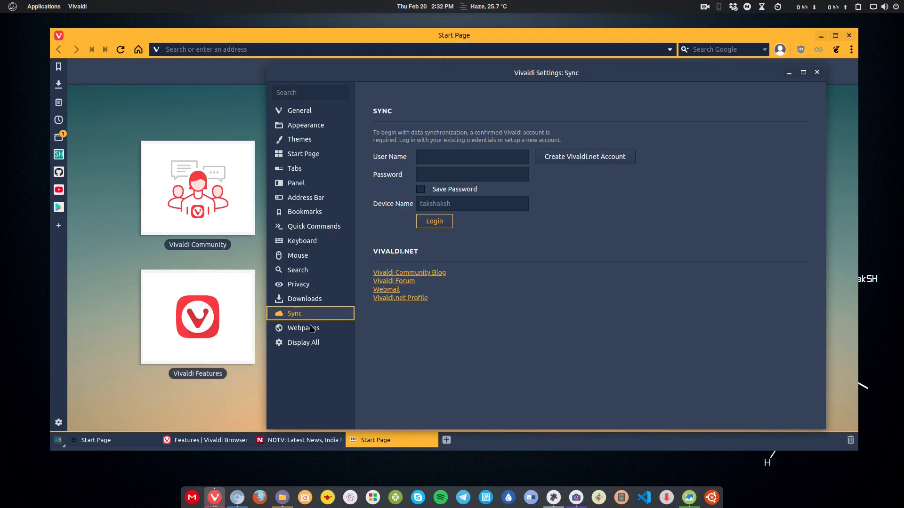
pyautogui.moveTo(416, 367)
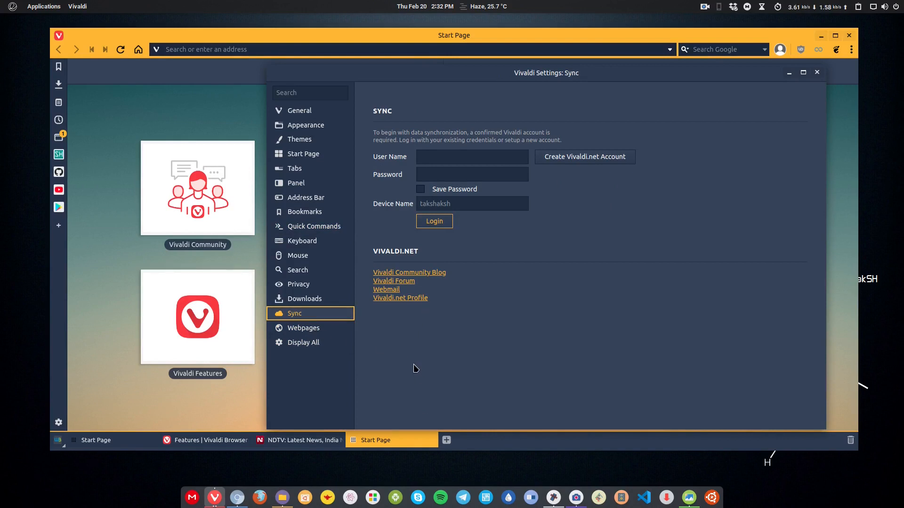
pyautogui.moveTo(437, 350)
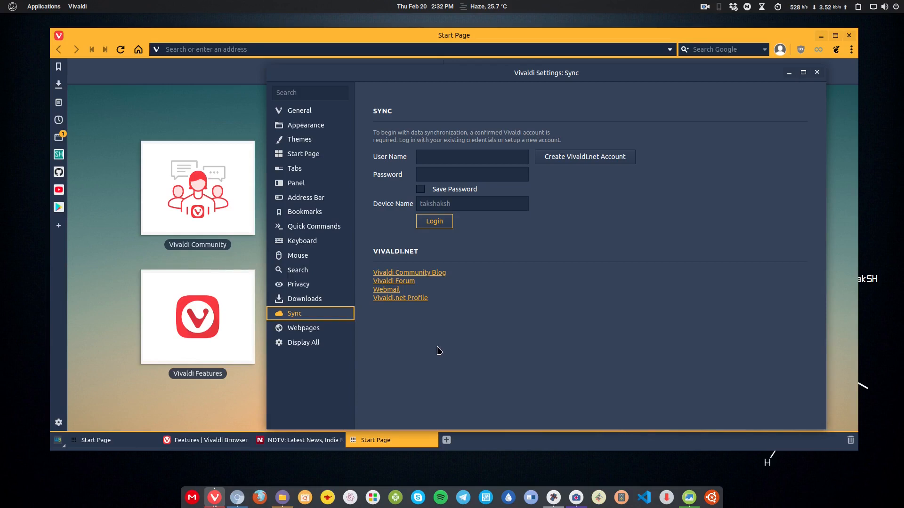
pyautogui.moveTo(594, 151)
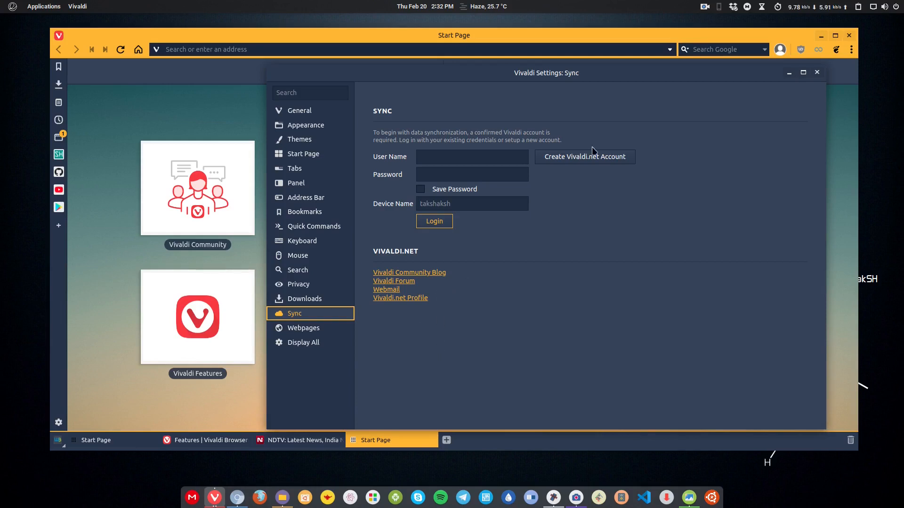
pyautogui.moveTo(602, 169)
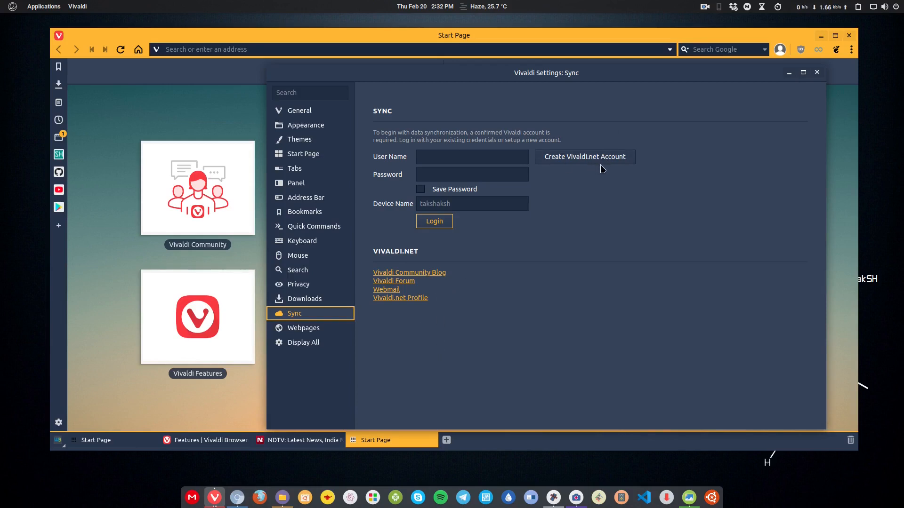
pyautogui.click(298, 284)
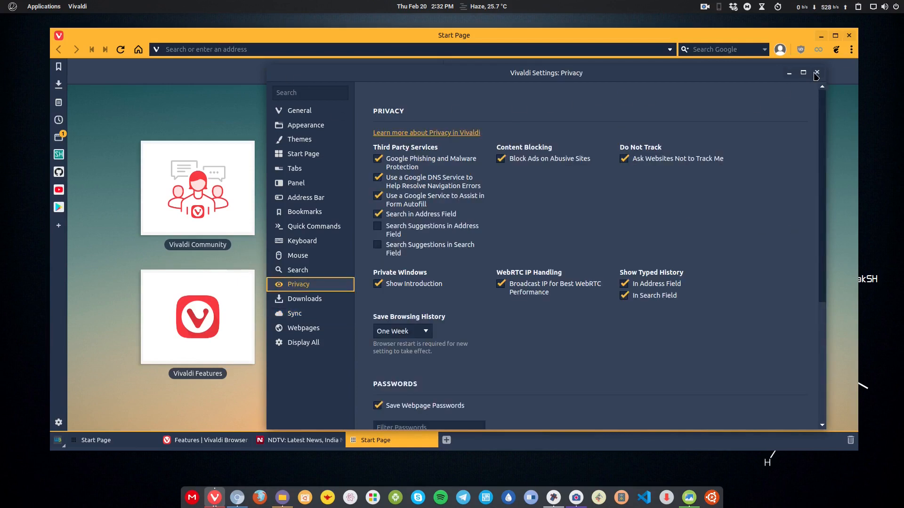
# Step: Close Settings, open the Vivaldi Features speed dial in a new tab, and show Download v.2.11 link options
pyautogui.click(817, 72)
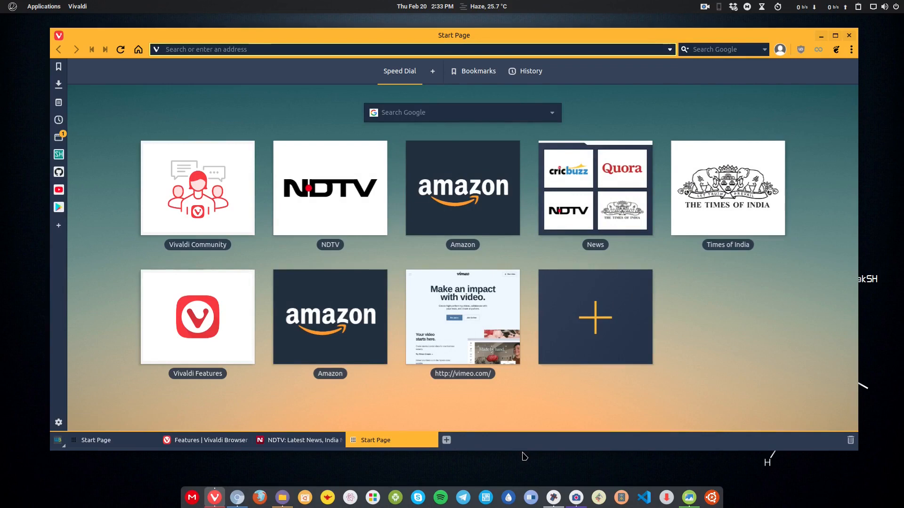
pyautogui.rightClick(197, 317)
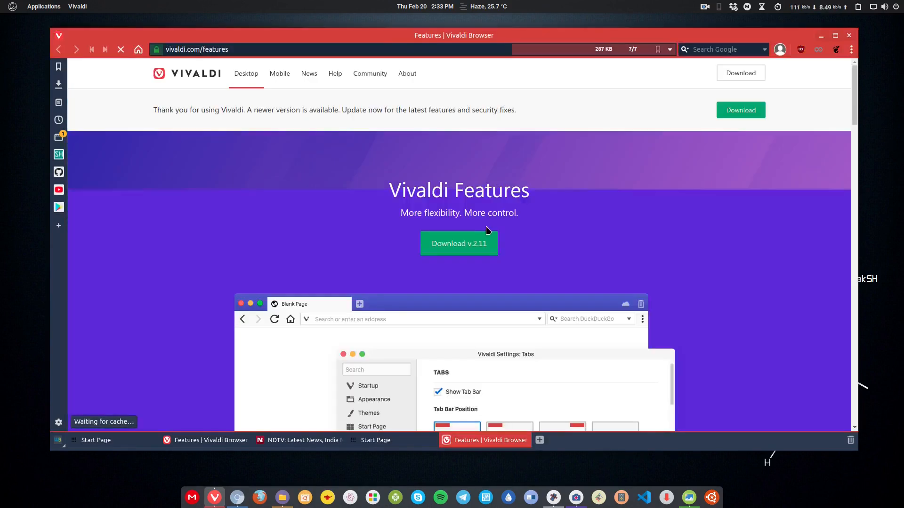
pyautogui.rightClick(459, 243)
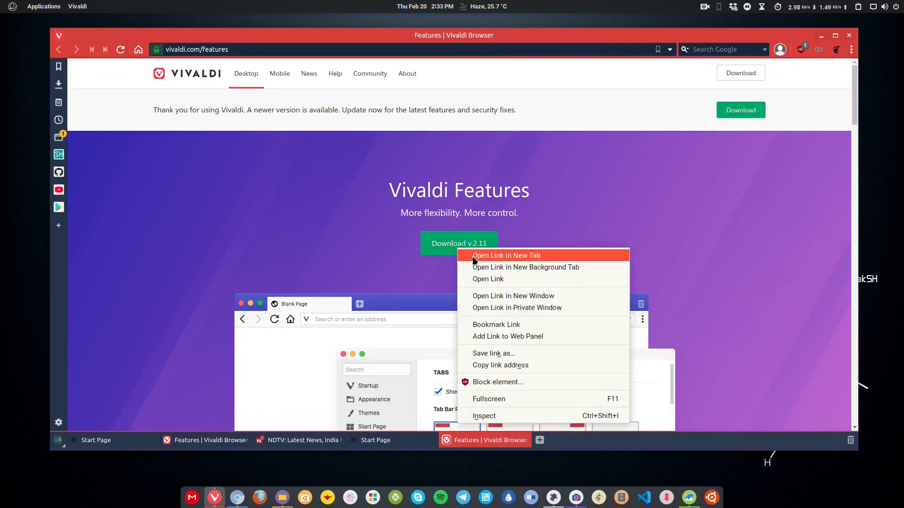
# Step: Open the download link in a new tab and list the Linux, Windows and macOS packages
pyautogui.click(505, 255)
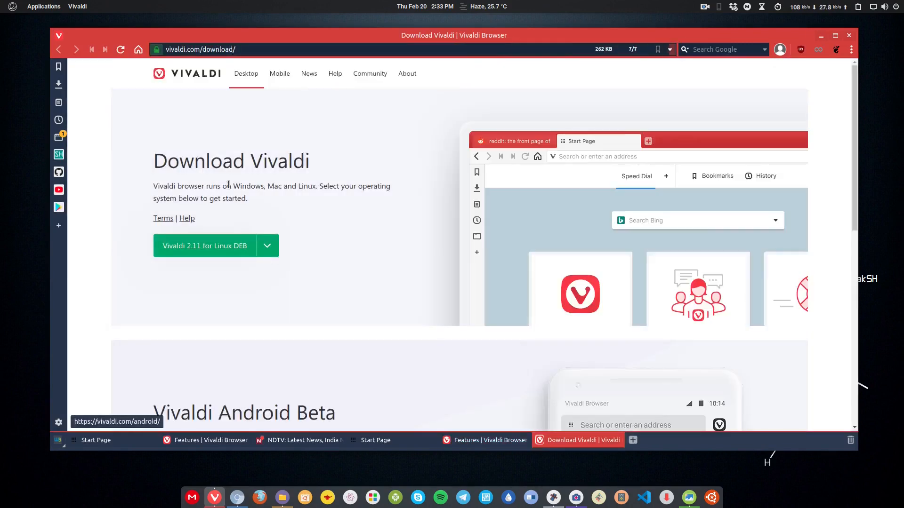
pyautogui.click(266, 246)
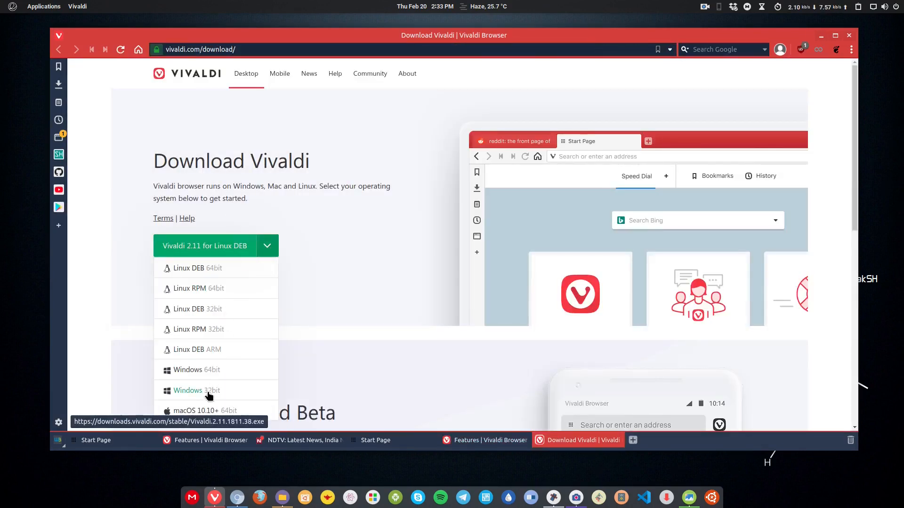
pyautogui.scroll(-3)
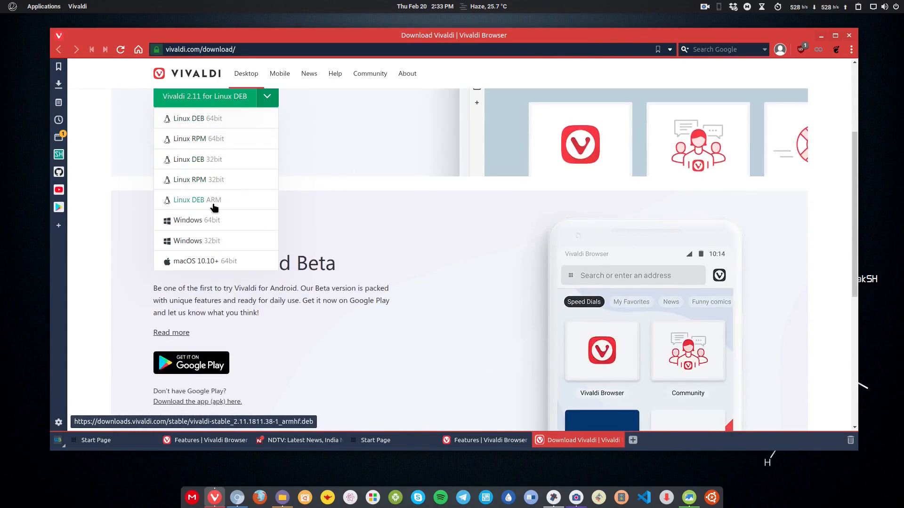
pyautogui.moveTo(207, 182)
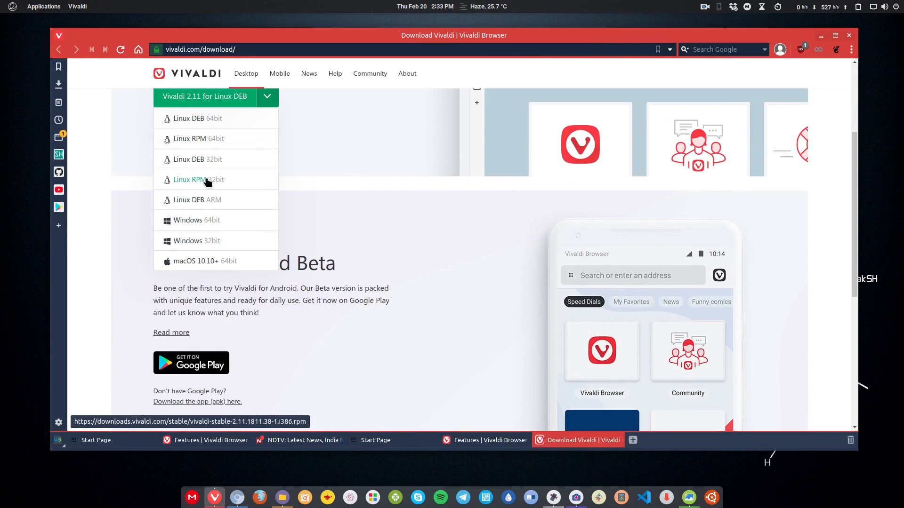
pyautogui.moveTo(196, 220)
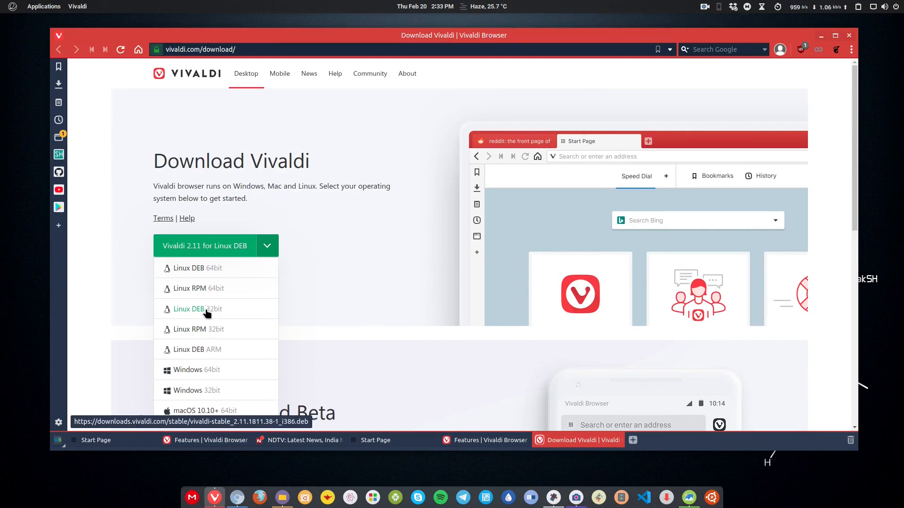
pyautogui.moveTo(213, 362)
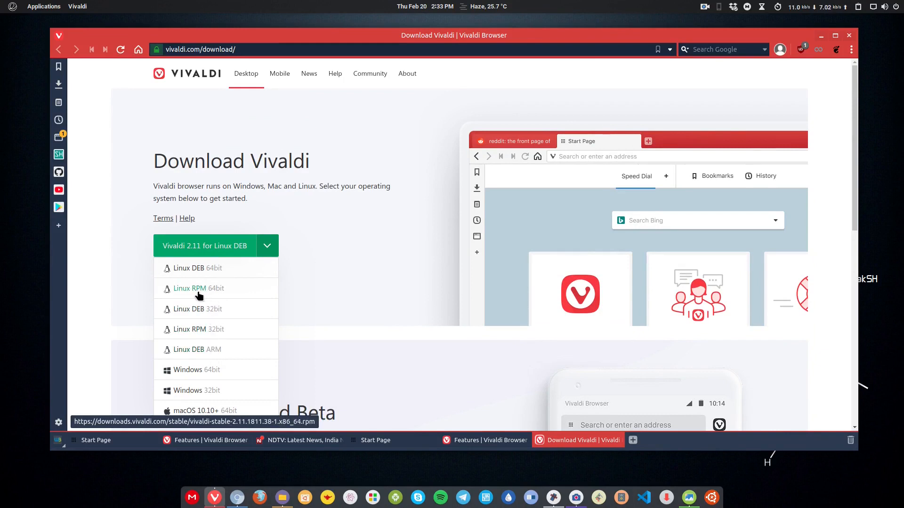
pyautogui.moveTo(289, 288)
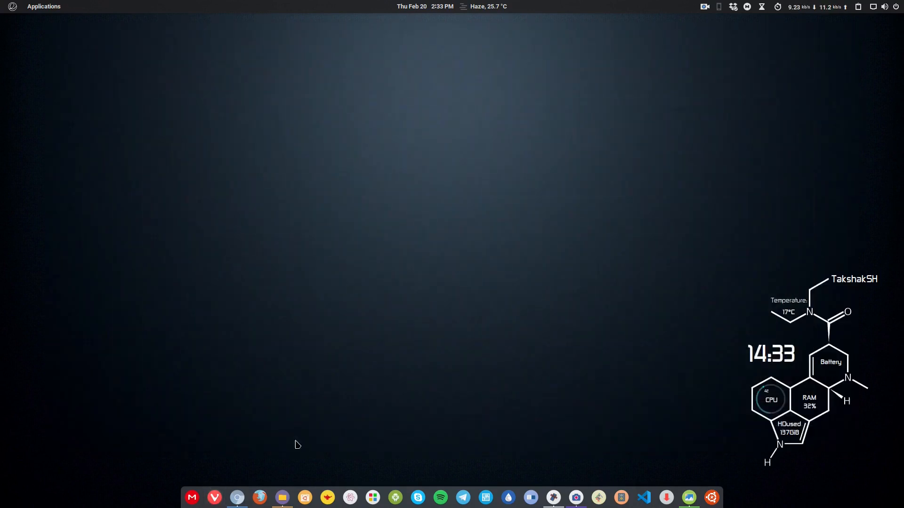
# Step: Restore the Vivaldi window from the dock, back on the Features tab
pyautogui.click(214, 497)
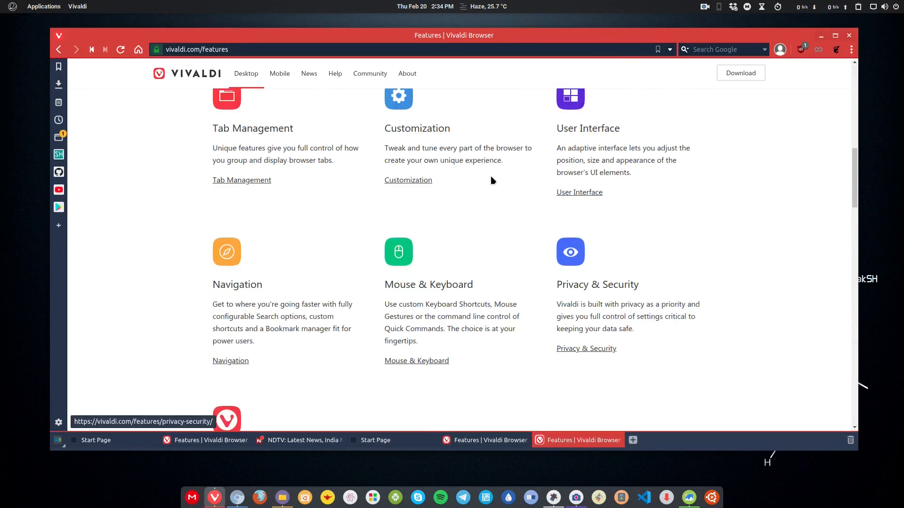
# Step: Open the Profile Manager help article from the Tools section of All the features
pyautogui.scroll(-3)
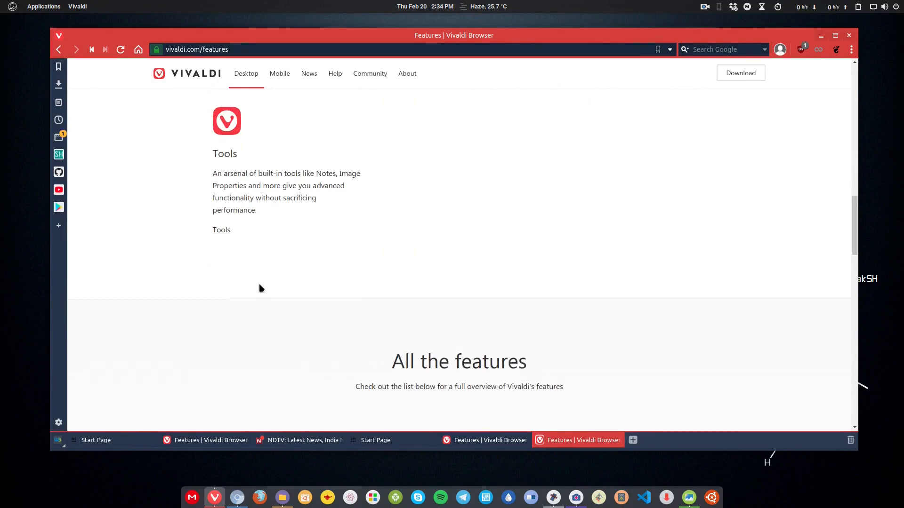
pyautogui.scroll(-3)
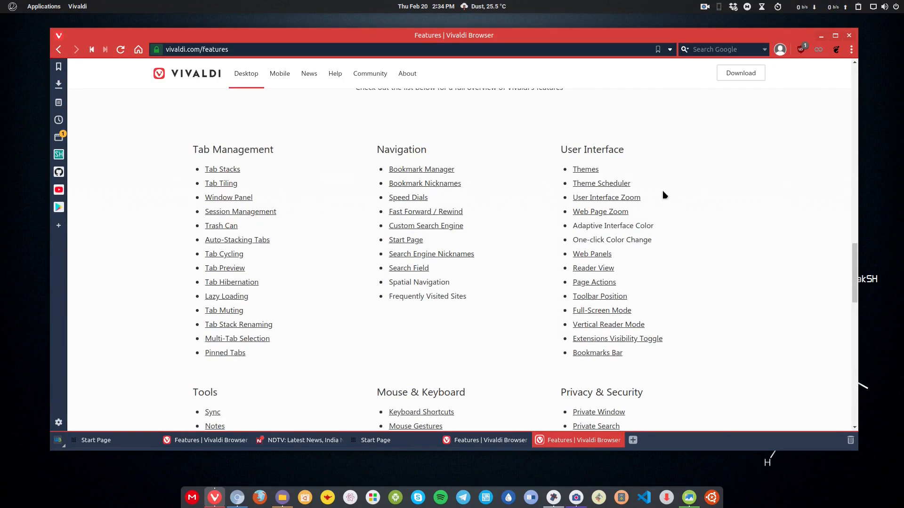
pyautogui.scroll(-3)
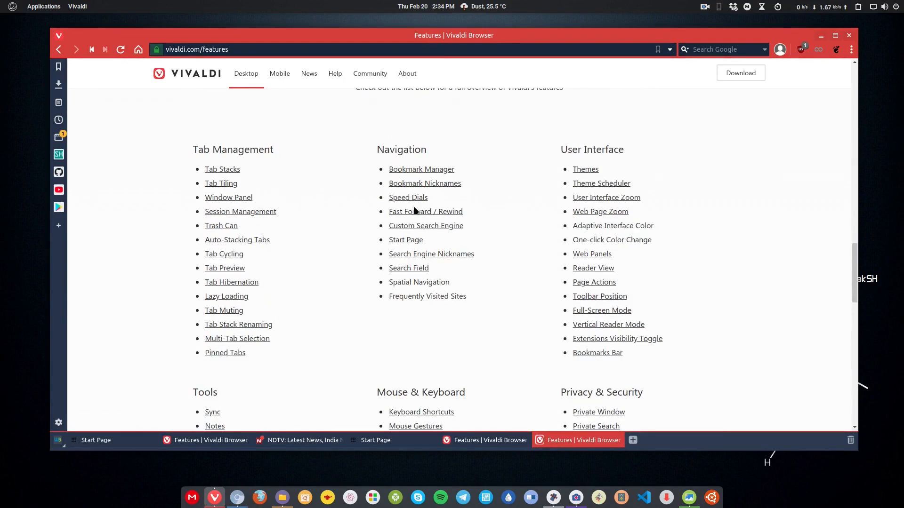
pyautogui.moveTo(593, 267)
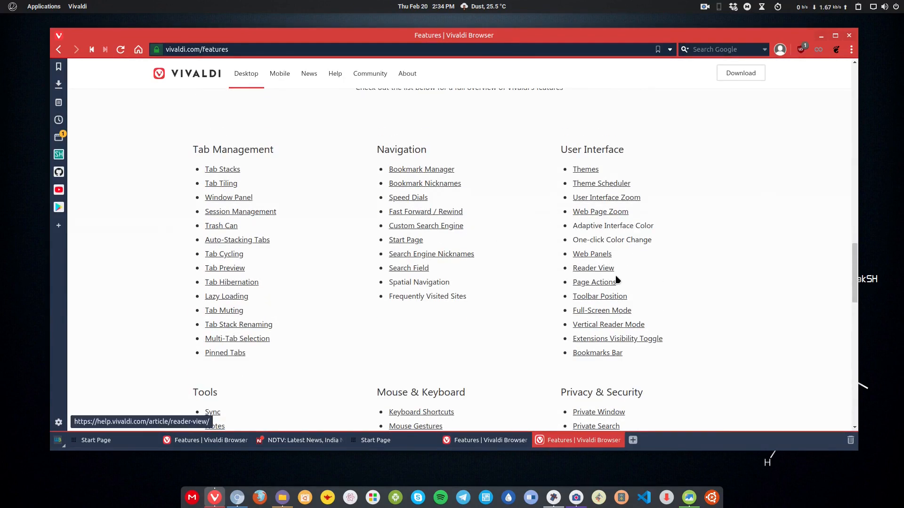
pyautogui.scroll(-3)
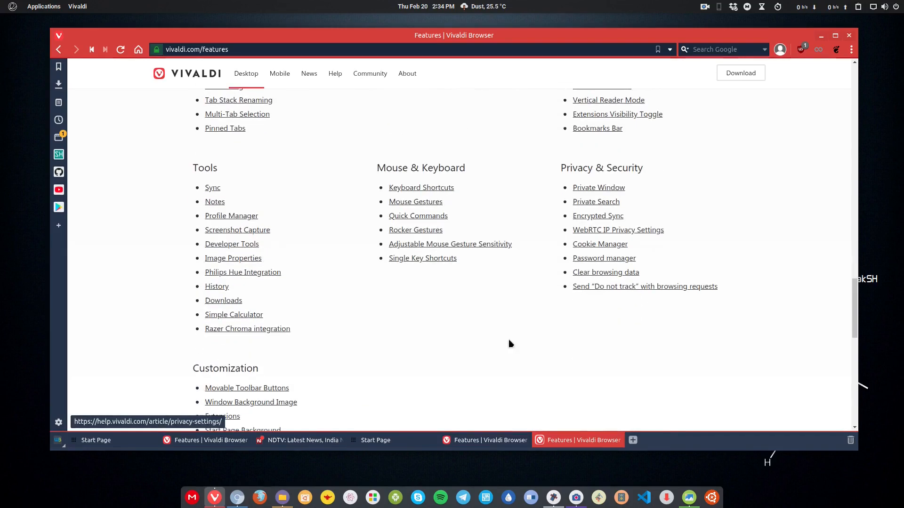
pyautogui.moveTo(231, 216)
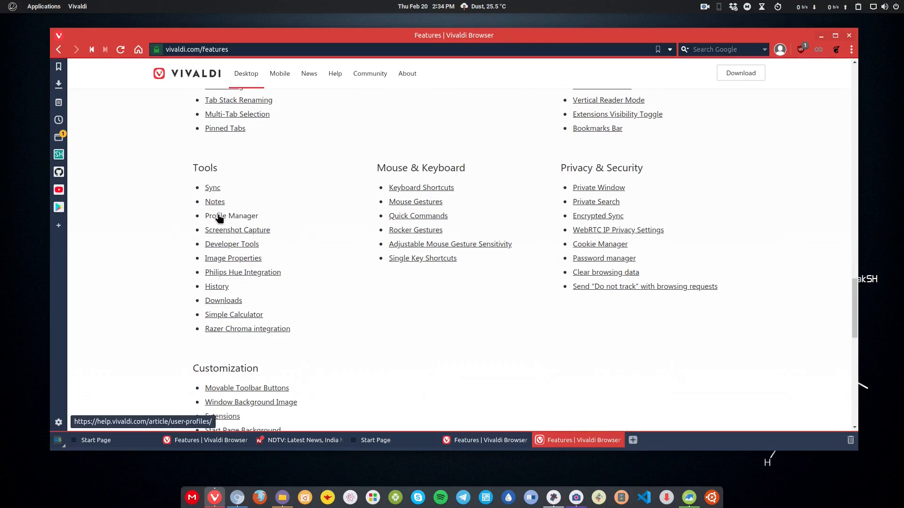
pyautogui.click(231, 216)
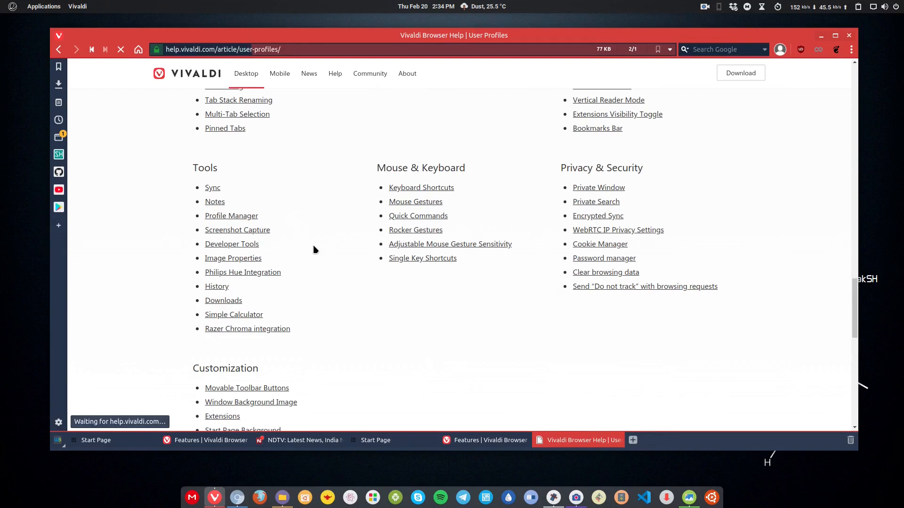